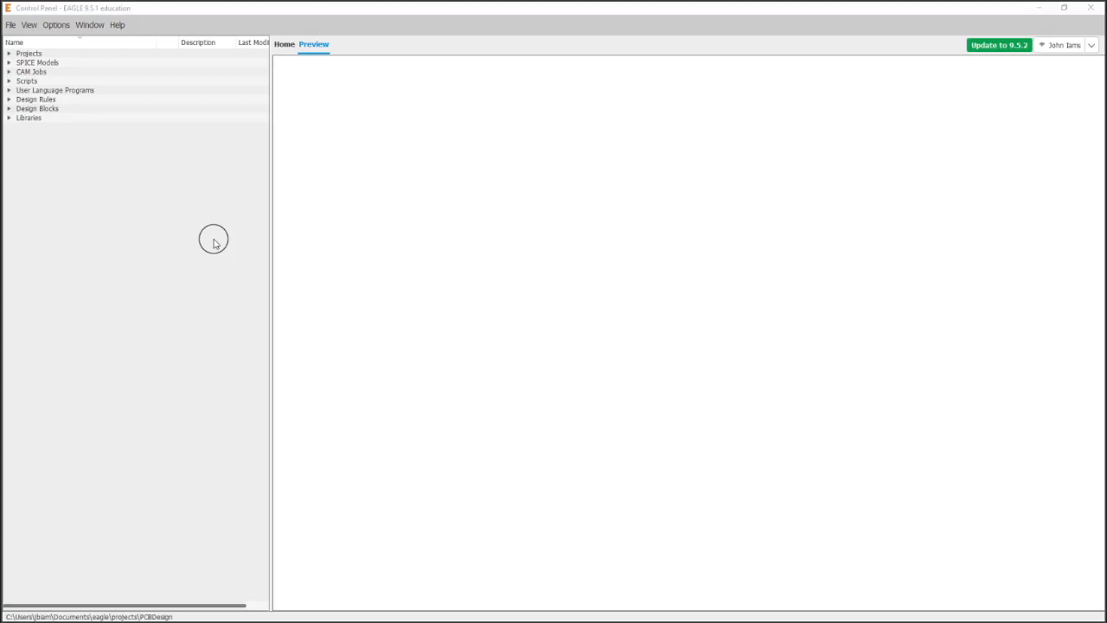
- Browse the MULTIVIBRATOR library contents and select the user projects folder in the Control Panel
click(10, 117)
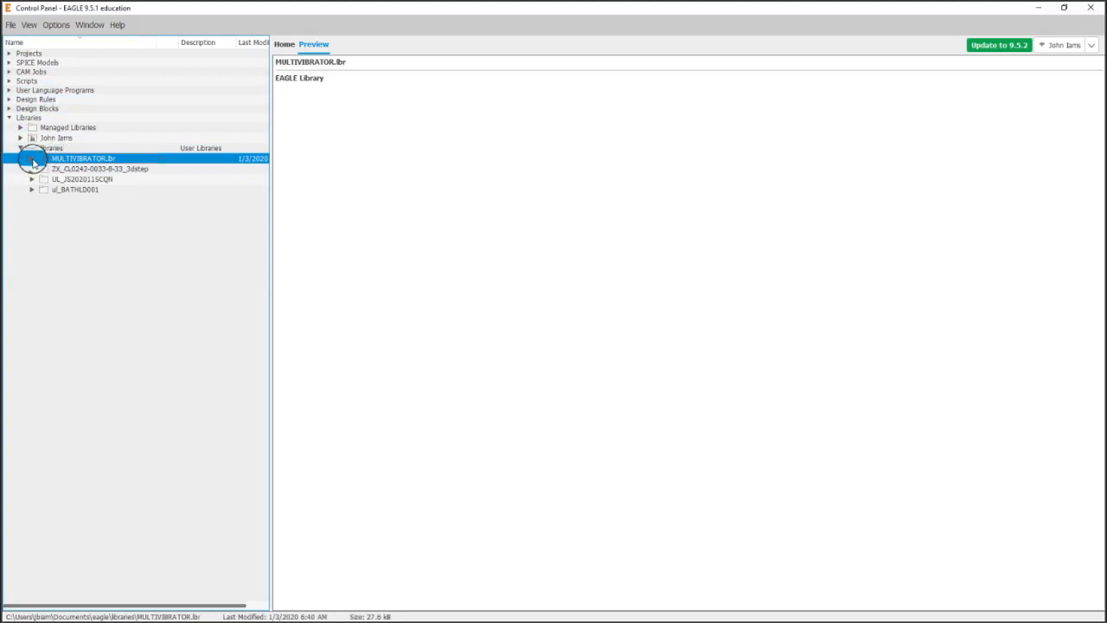
click(31, 159)
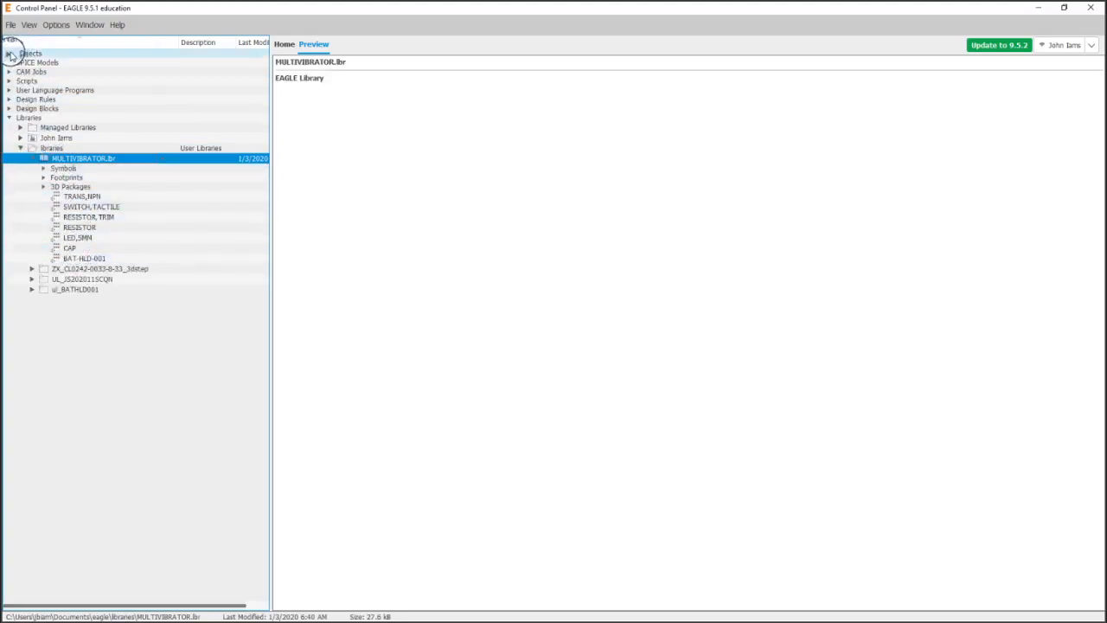
click(9, 54)
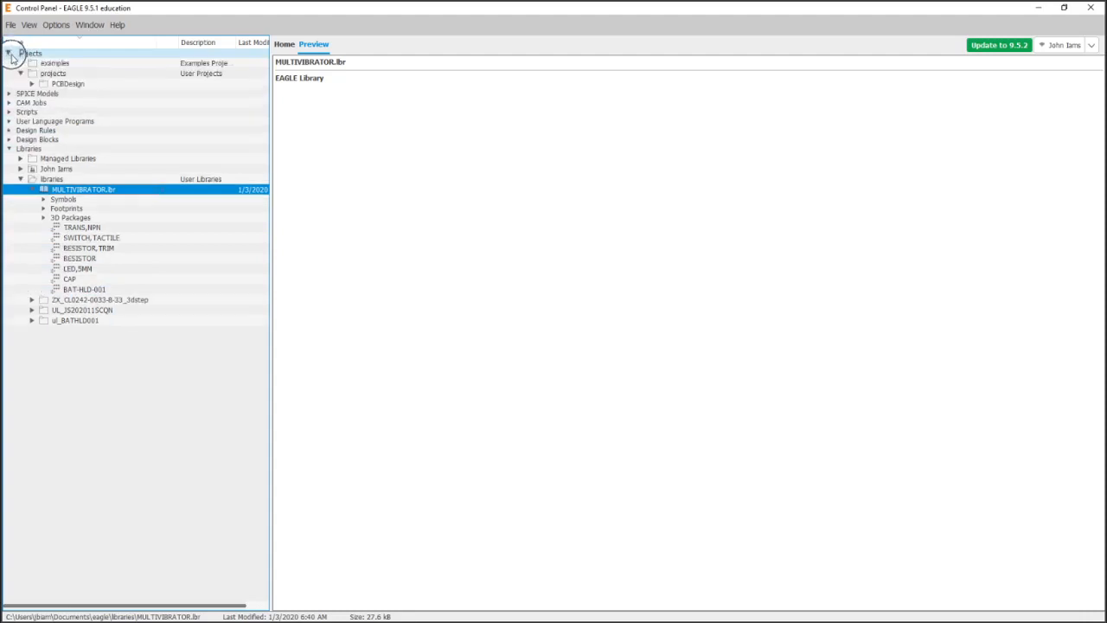
click(54, 76)
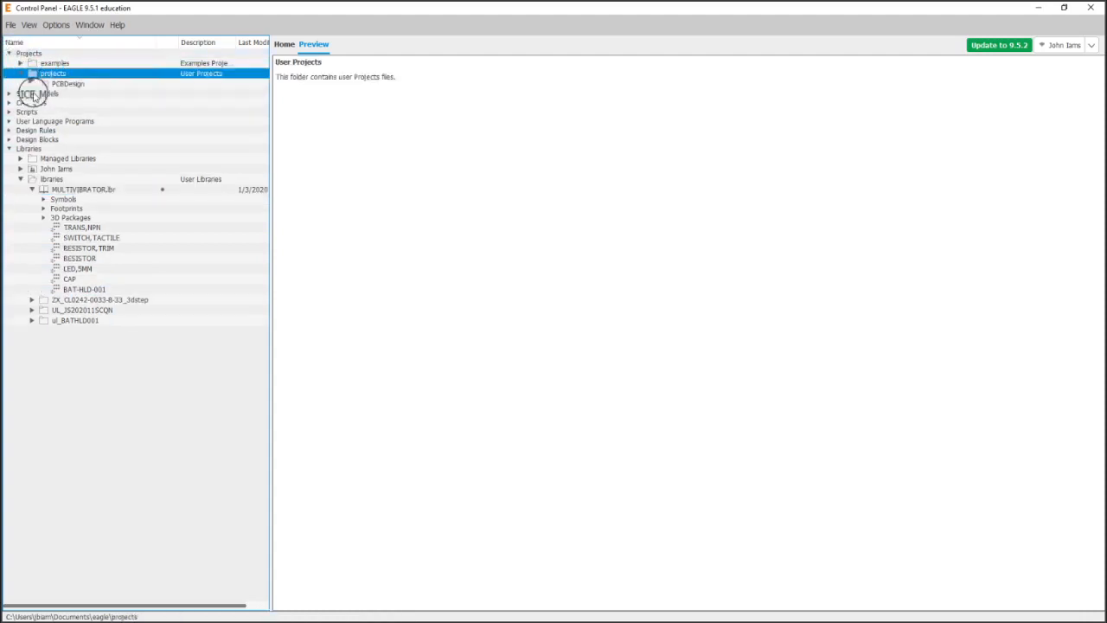
- Create a new project named AstableMultivibrator and start a new schematic in it
click(9, 26)
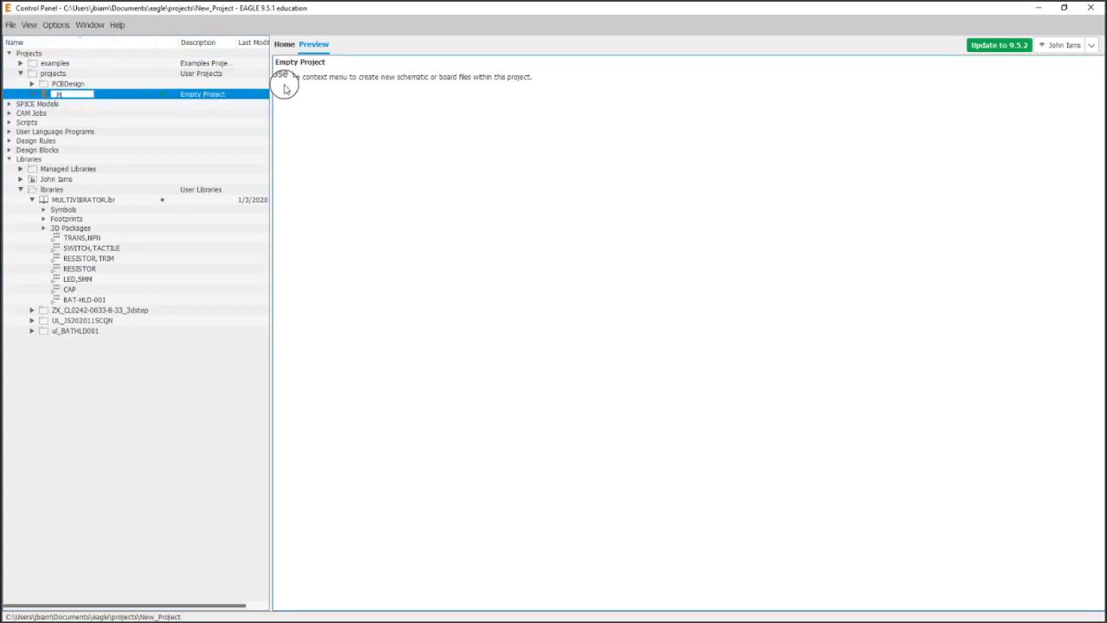
text(AstableMultivibrator)
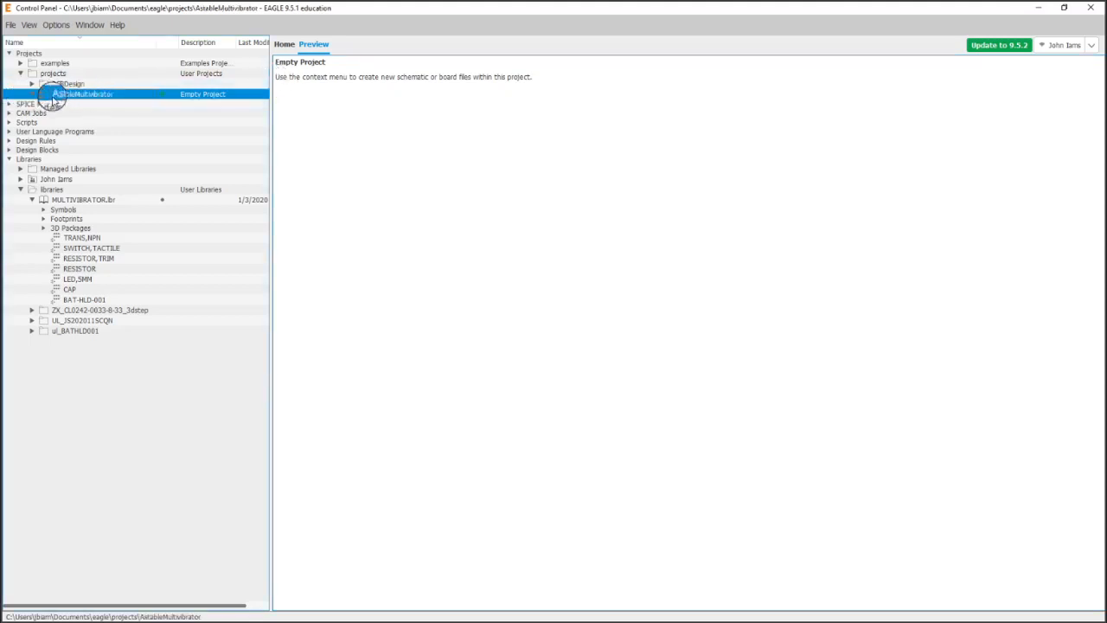
right_click(59, 93)
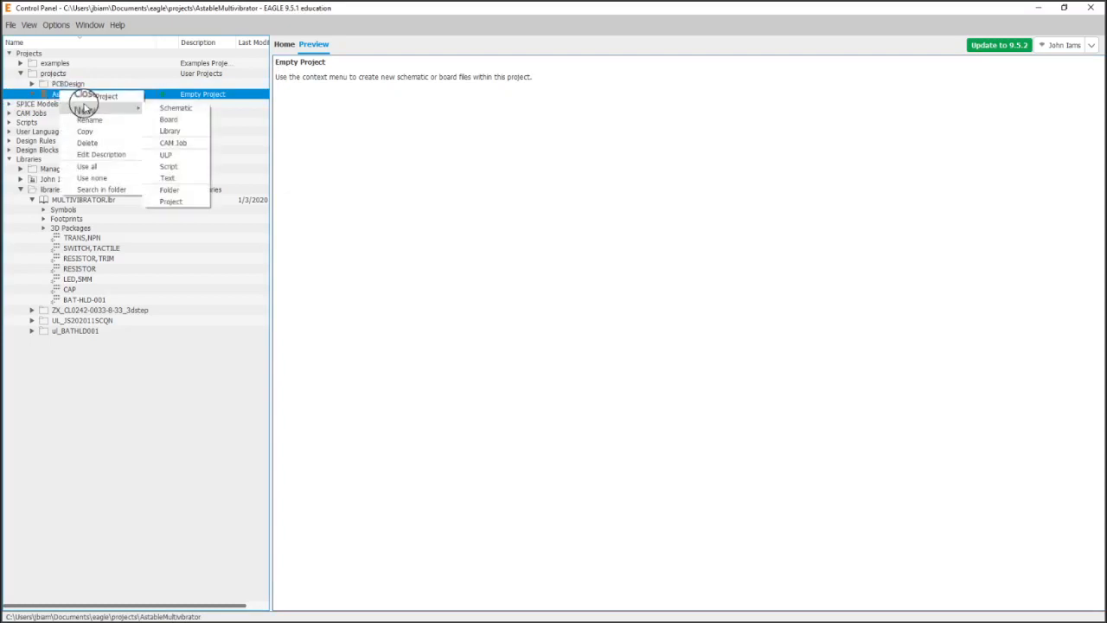
mouse_move(180, 107)
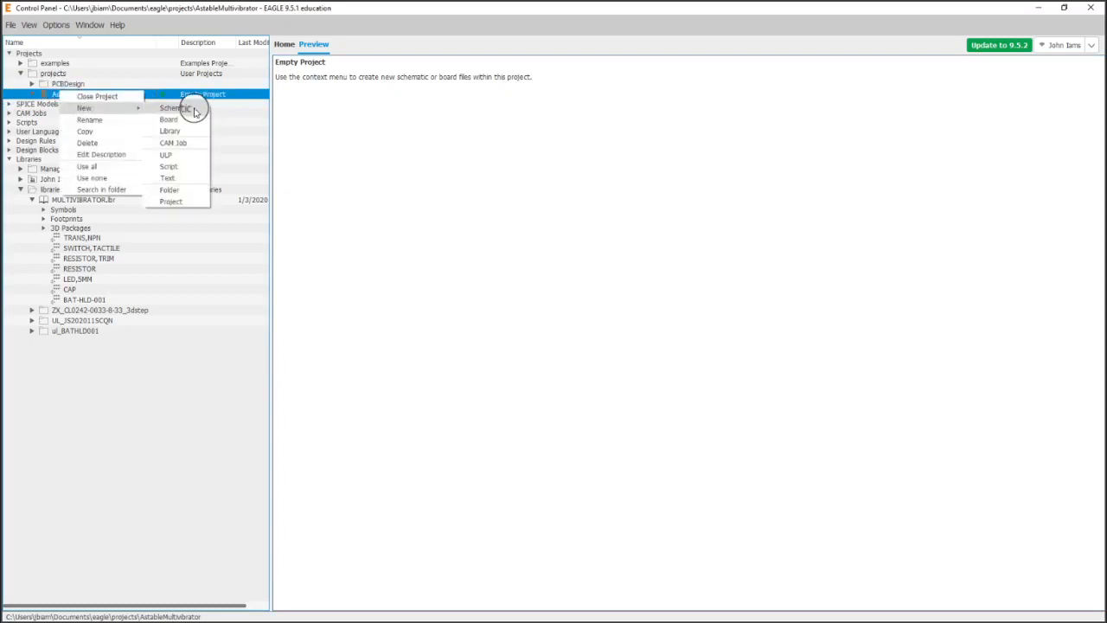
click(178, 107)
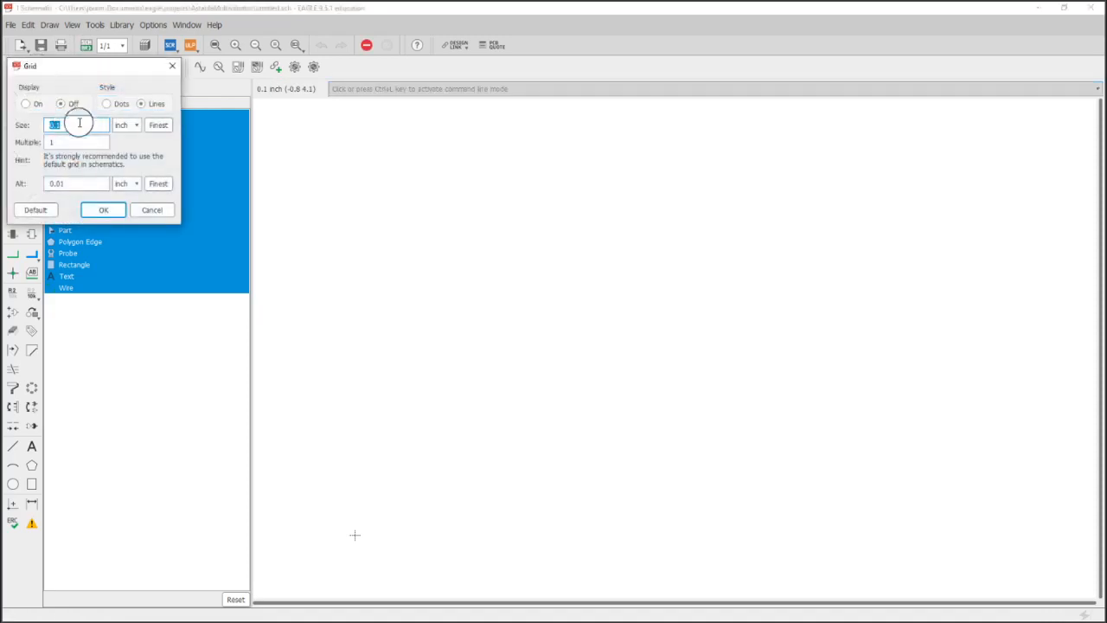
- Turn the grid display on with line style and apply it to the sheet
click(100, 209)
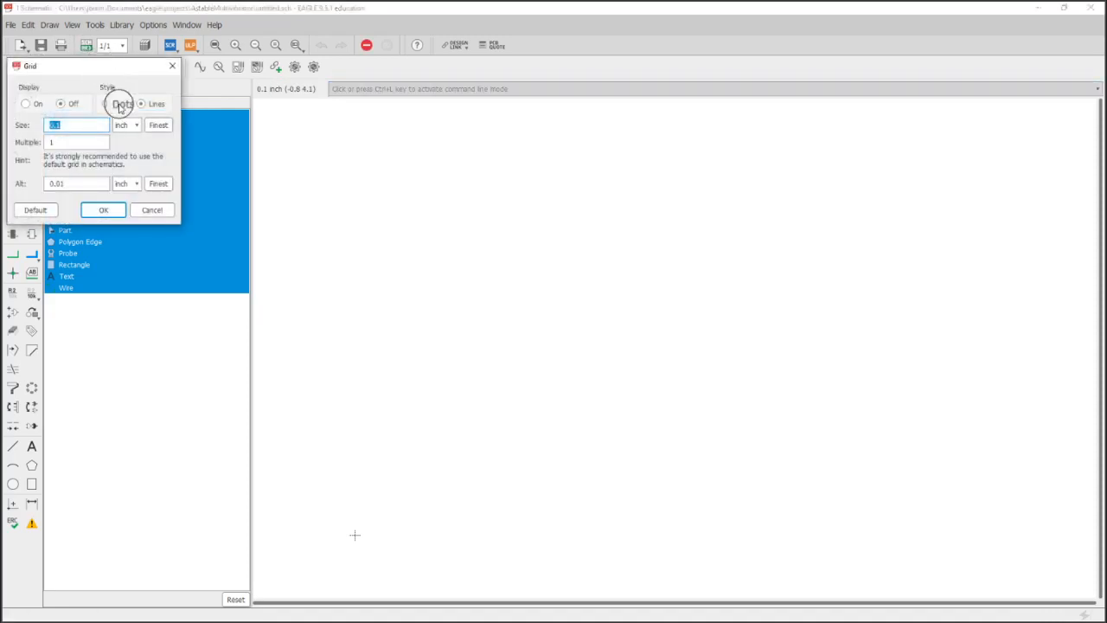
click(31, 104)
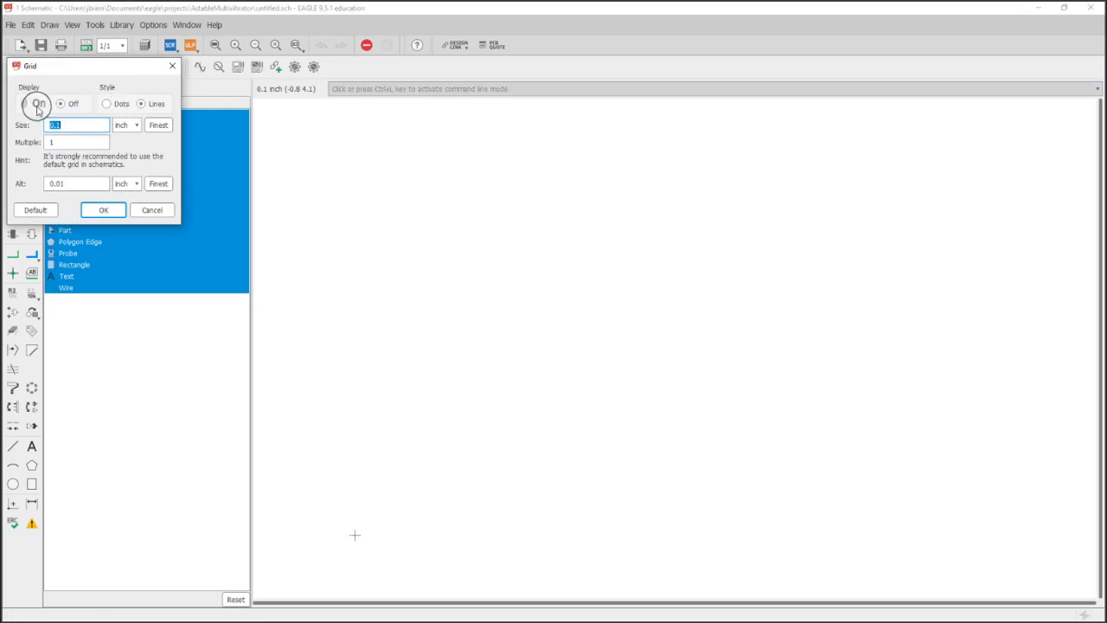
click(102, 210)
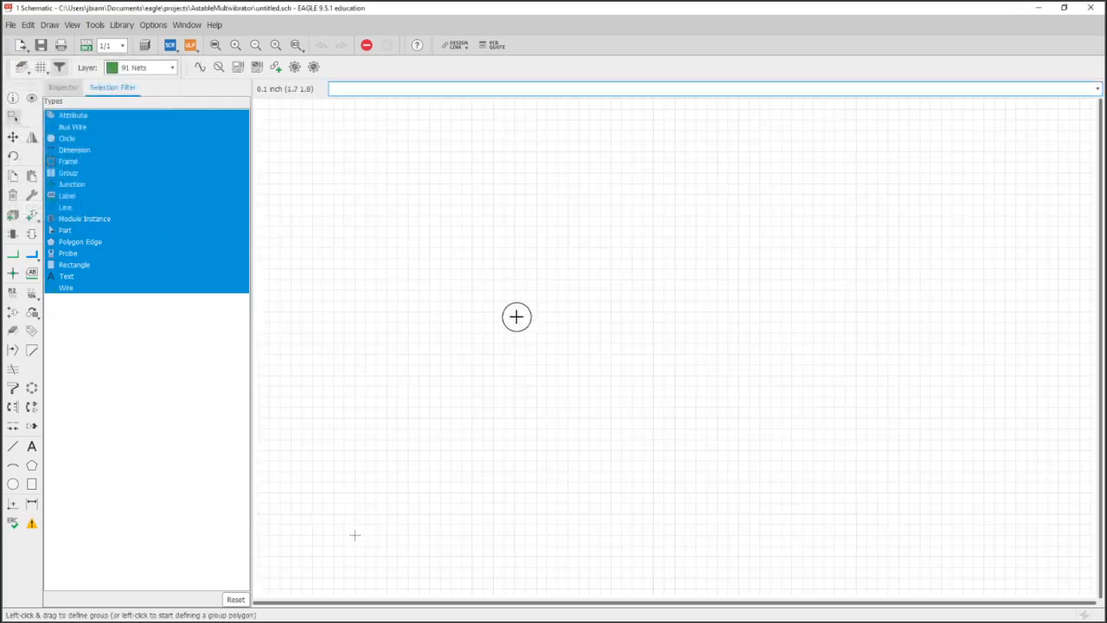
mouse_move(373, 216)
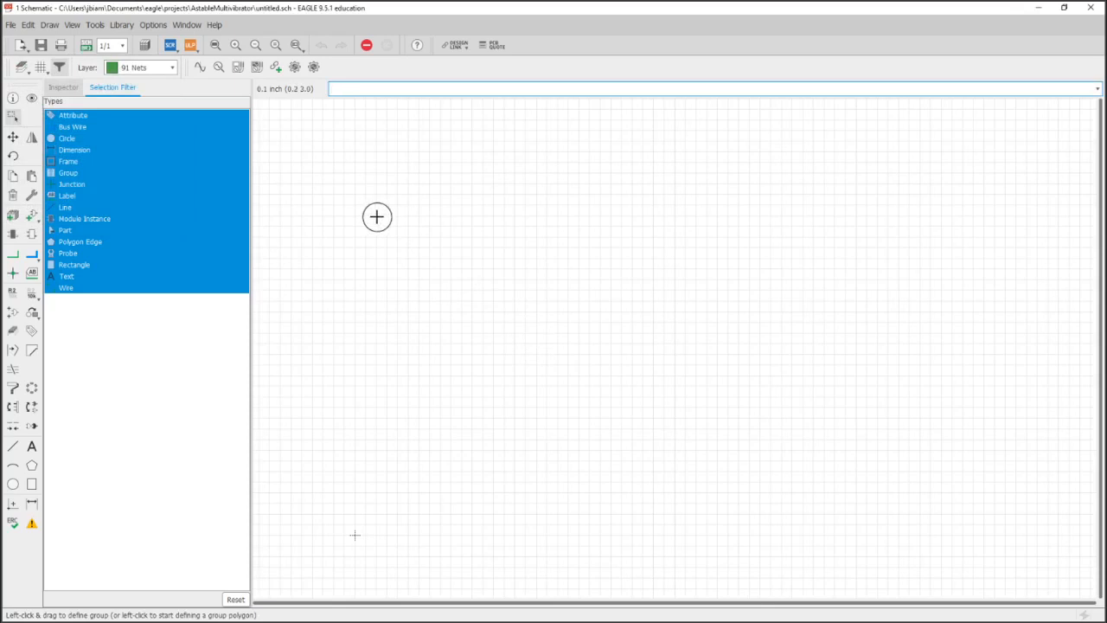
click(127, 70)
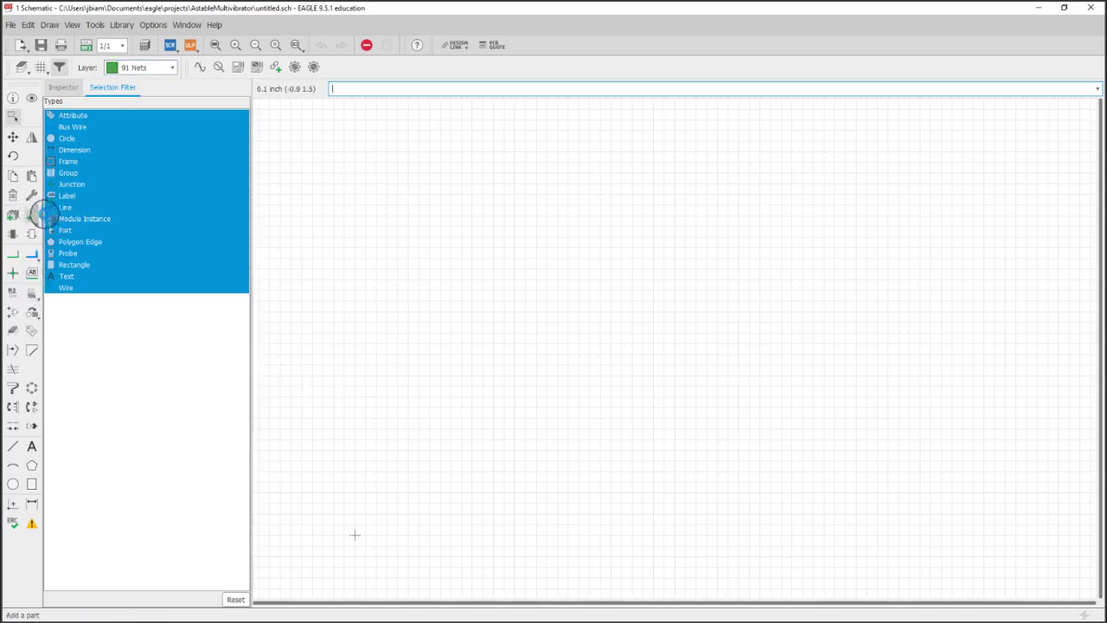
- Search the add-part window for 'fram' to list the drawing frames
click(13, 215)
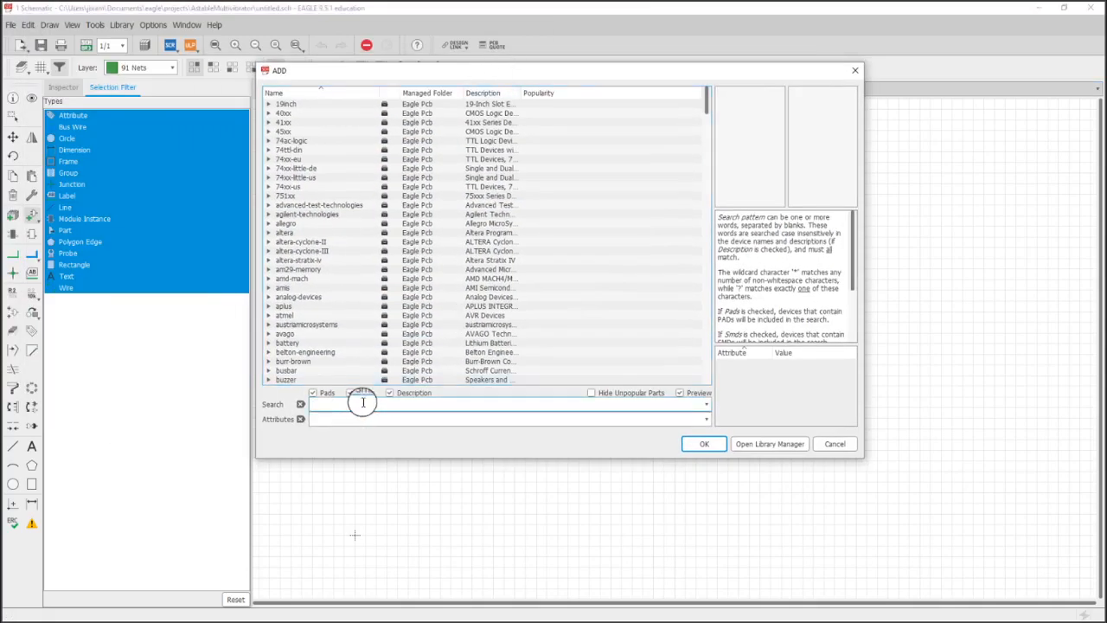
text(frame)
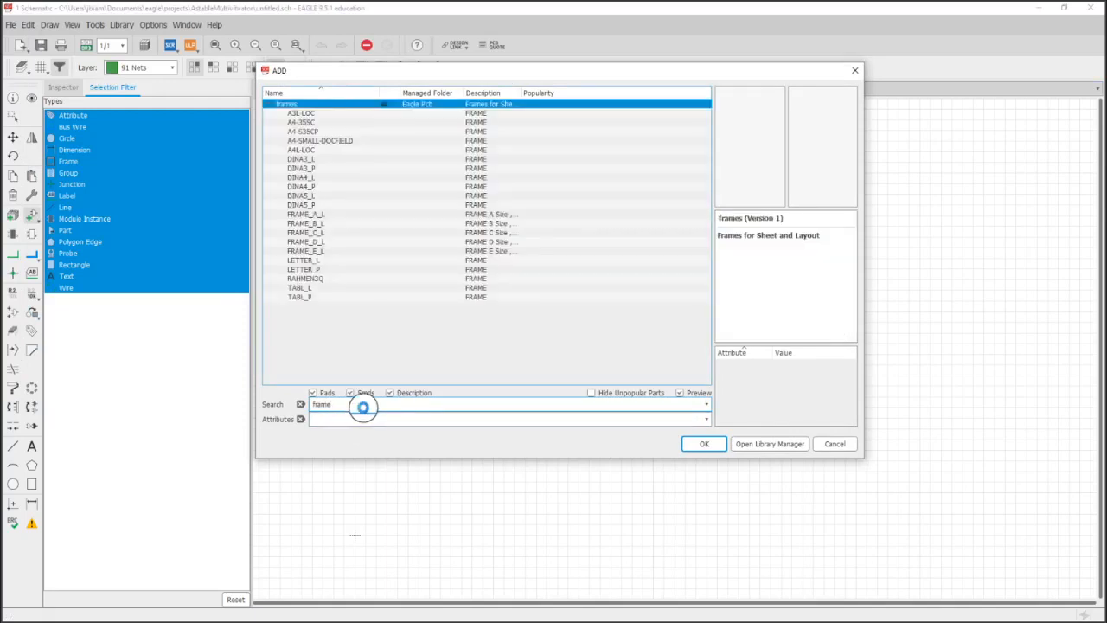
- Preview the A3L-LOC, A4-35SC, A4, A4-SMALL-DOCFIELD, DINA4_P and FRAME_A_L frames in turn
click(329, 114)
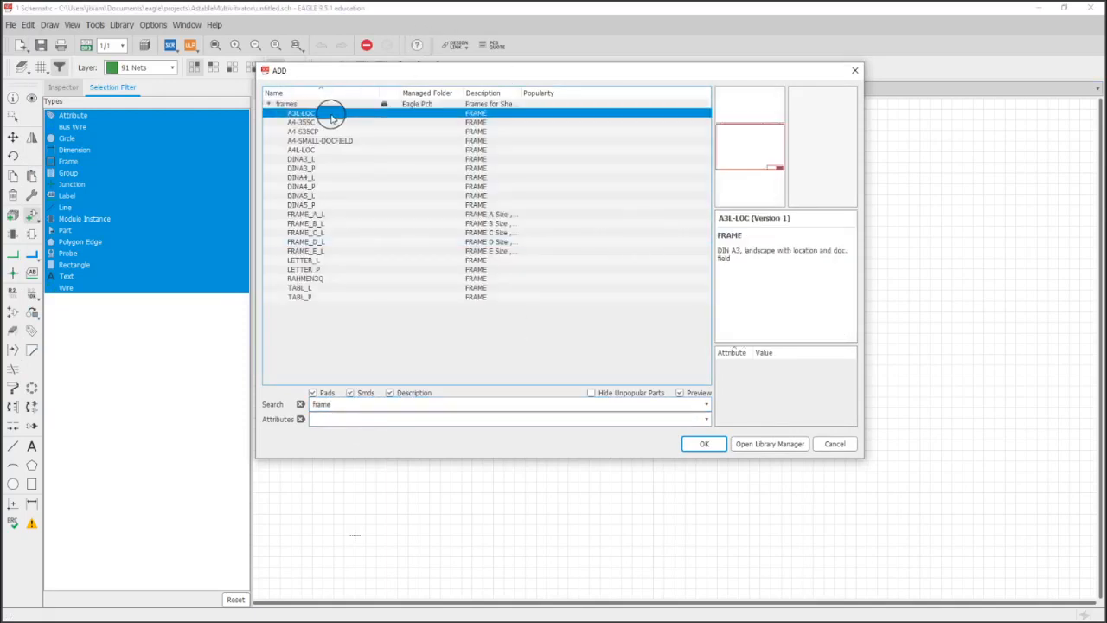
click(308, 121)
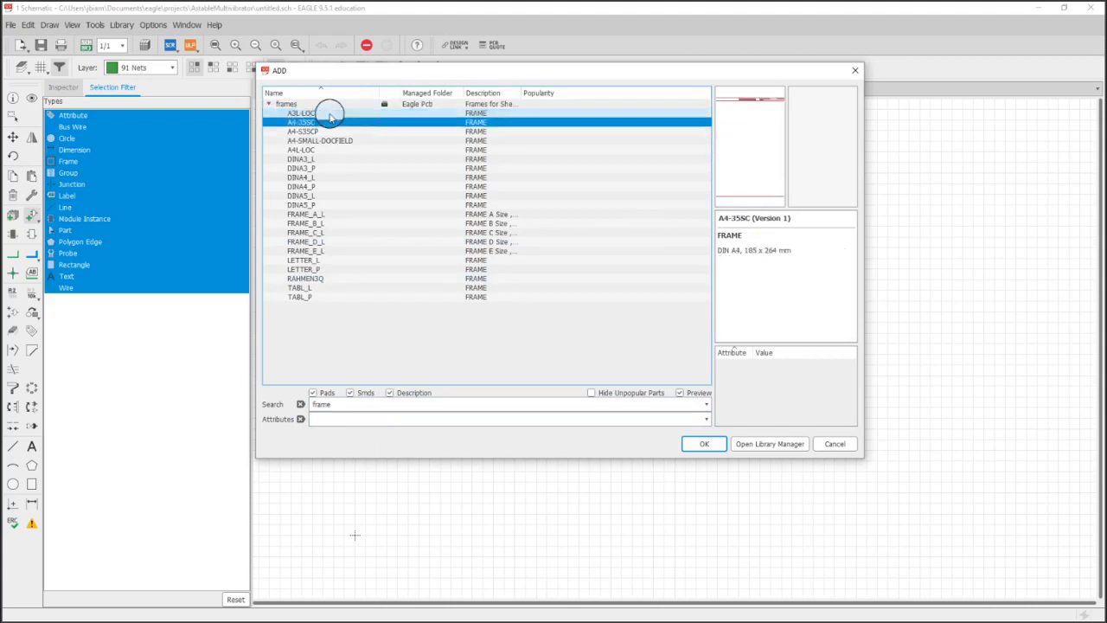
click(328, 131)
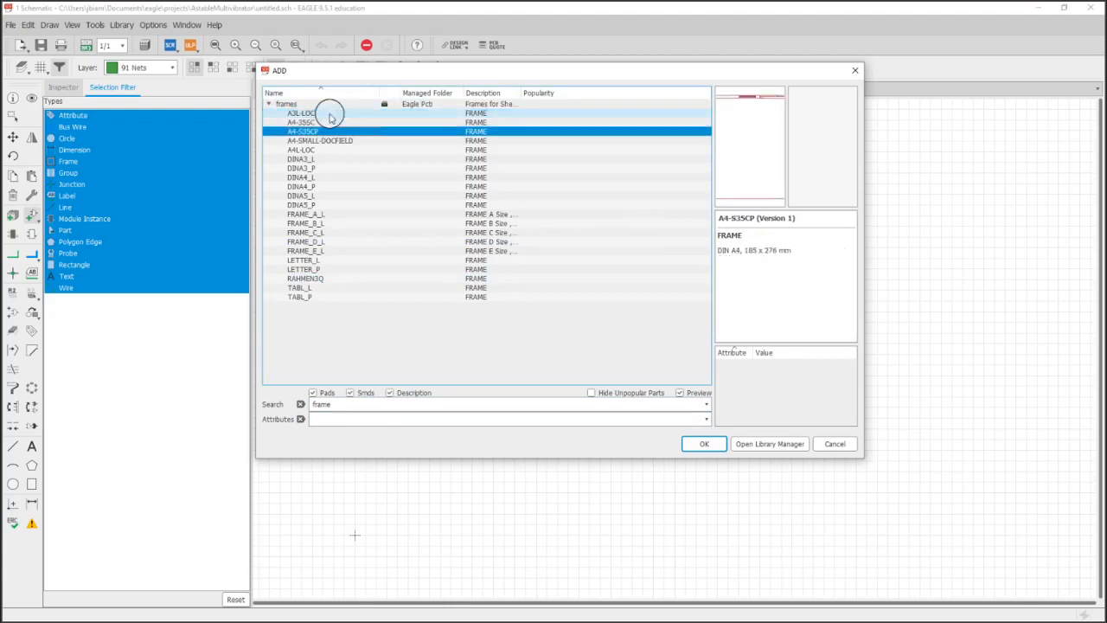
click(318, 140)
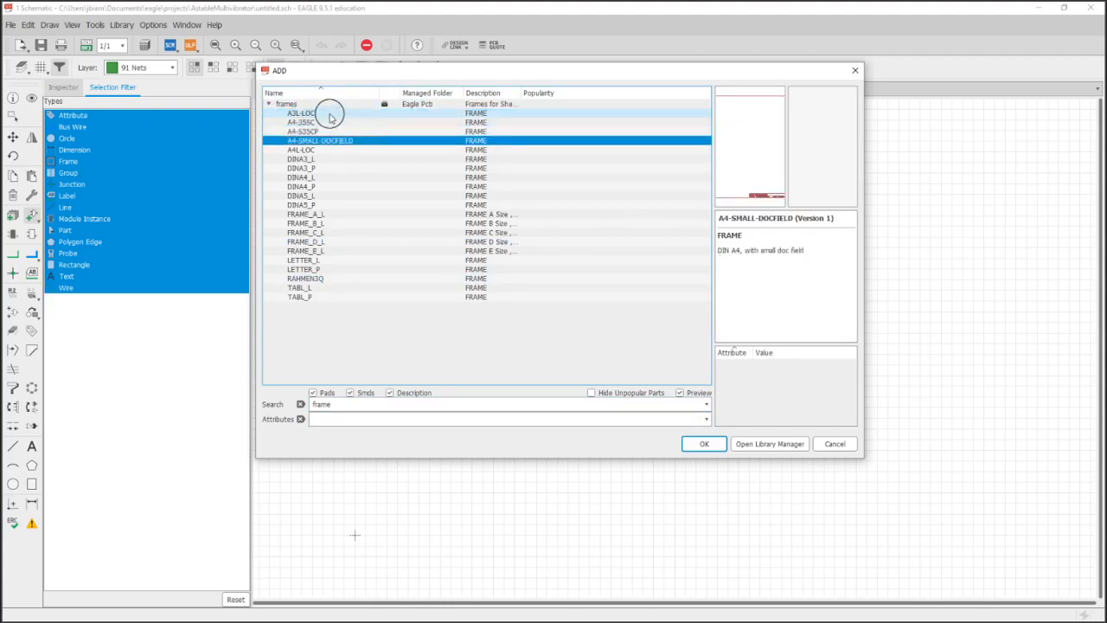
click(301, 187)
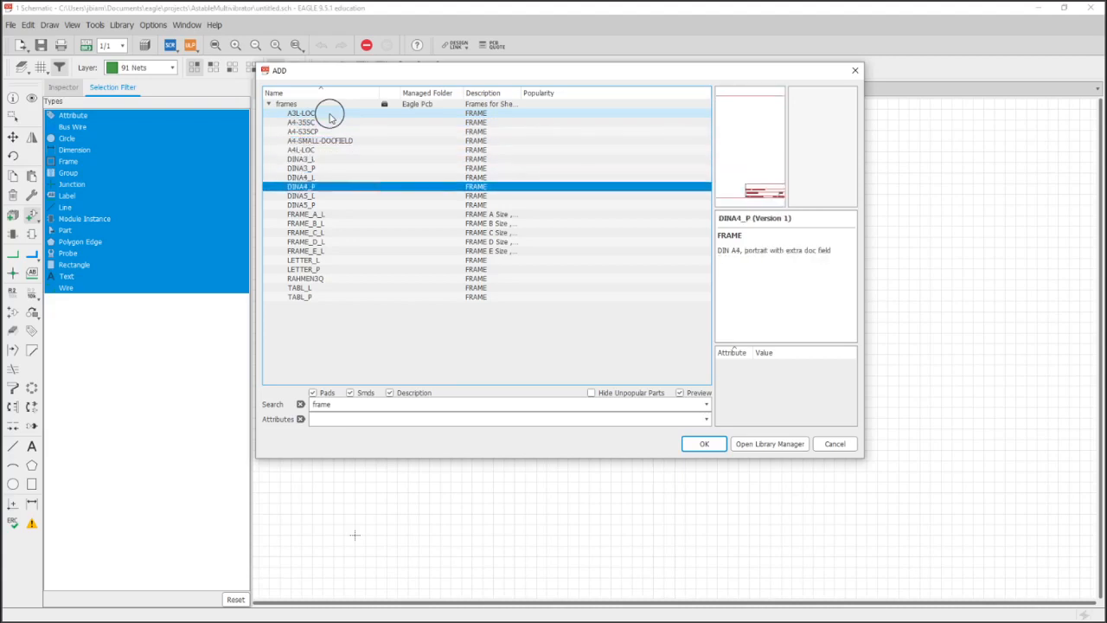
click(304, 214)
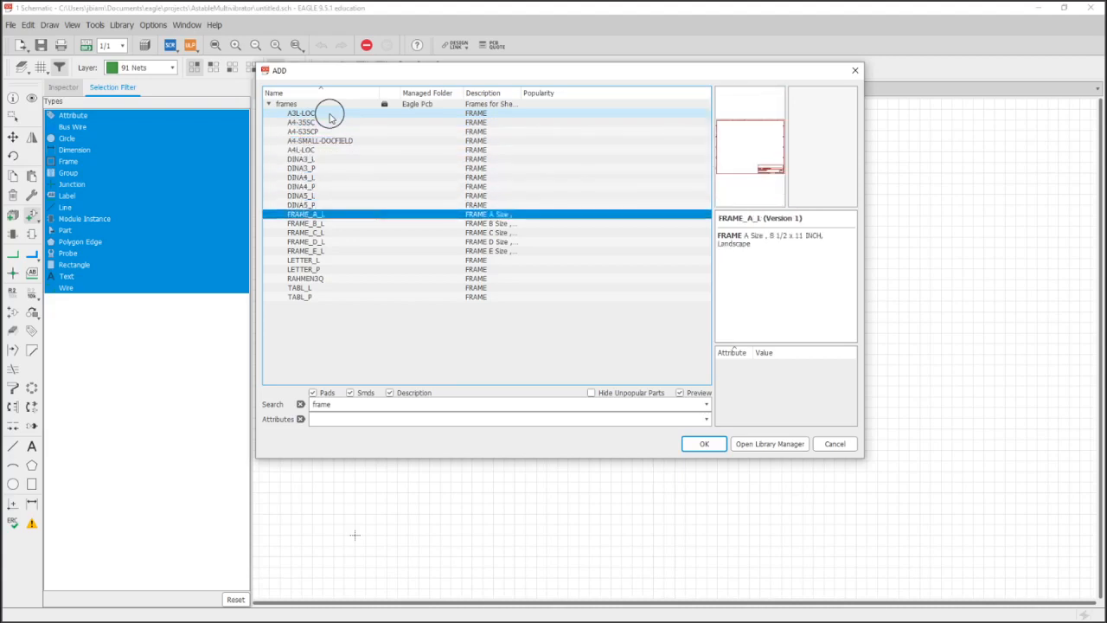
click(703, 443)
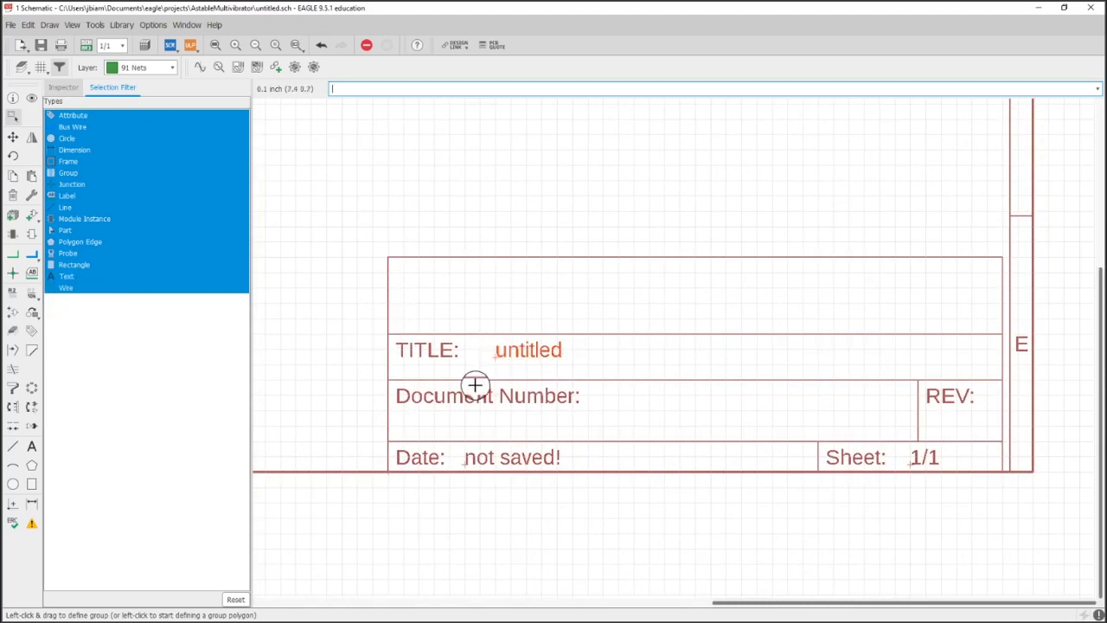
mouse_move(487, 323)
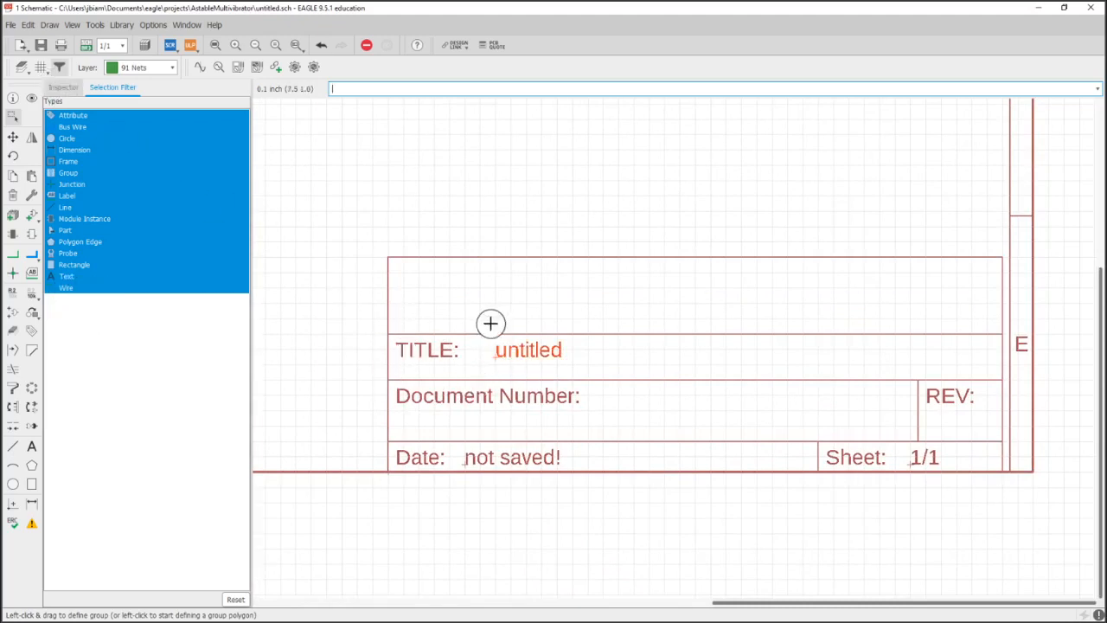
mouse_move(208, 207)
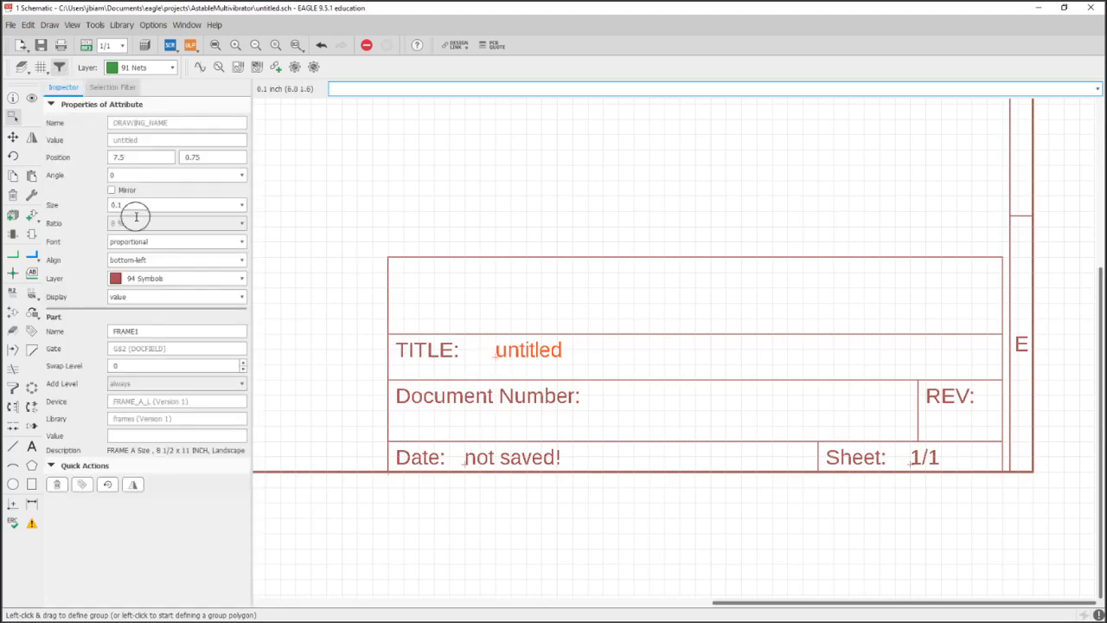
- Hide the DRAWING_NAME attribute so 'untitled' no longer shows in the TITLE field
click(138, 140)
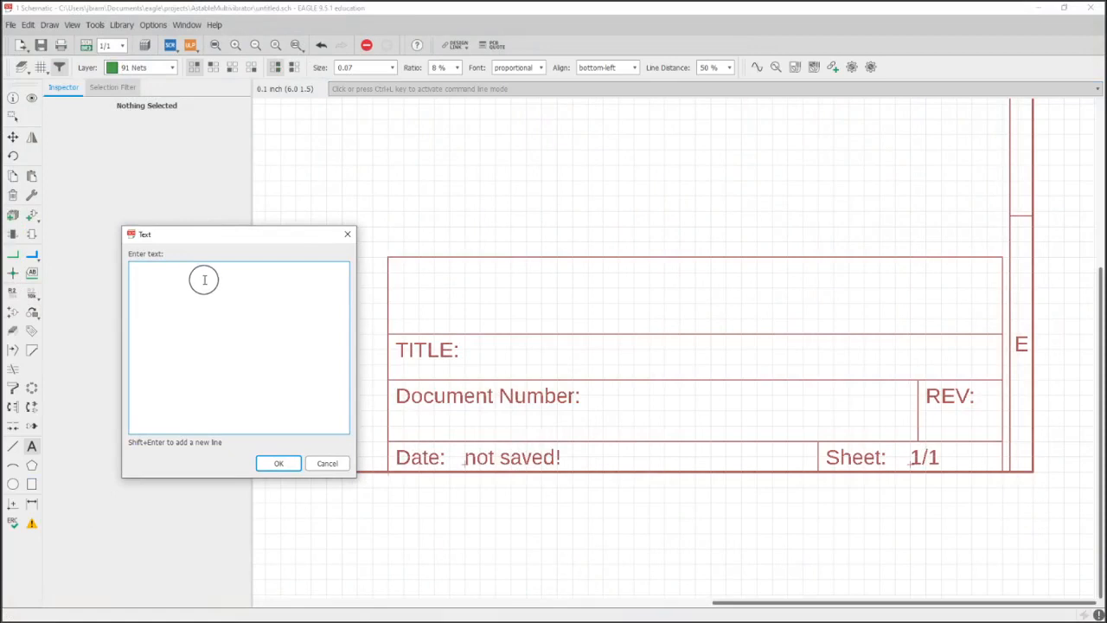
- Add the text 'LED Astable Multivibrator' at size 0.15 beside the TITLE field
text(Astable Multivibrator)
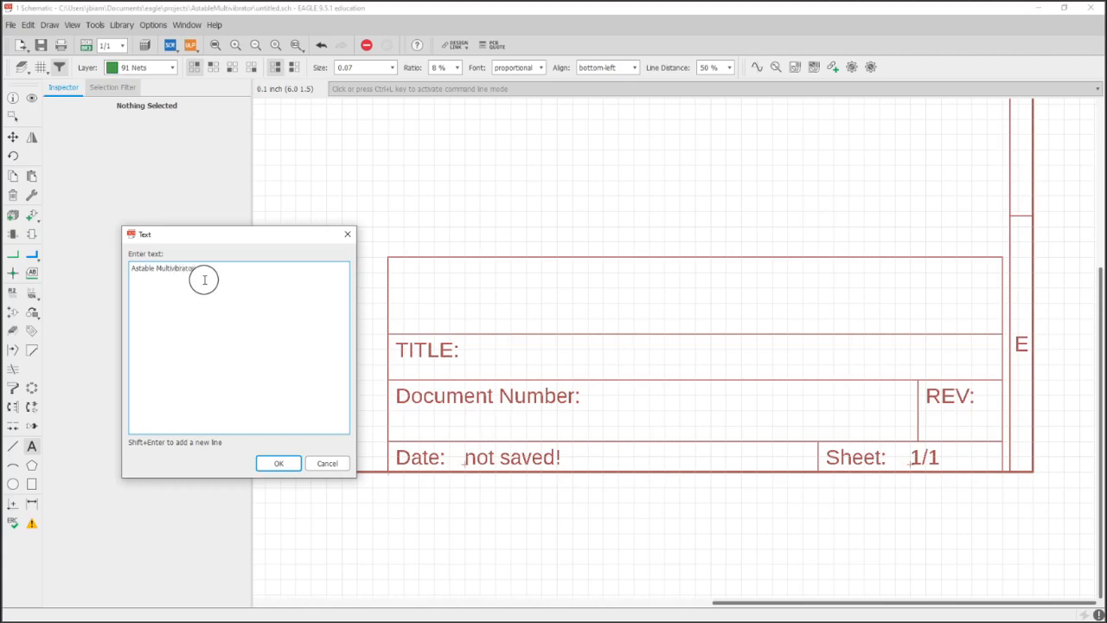
click(276, 463)
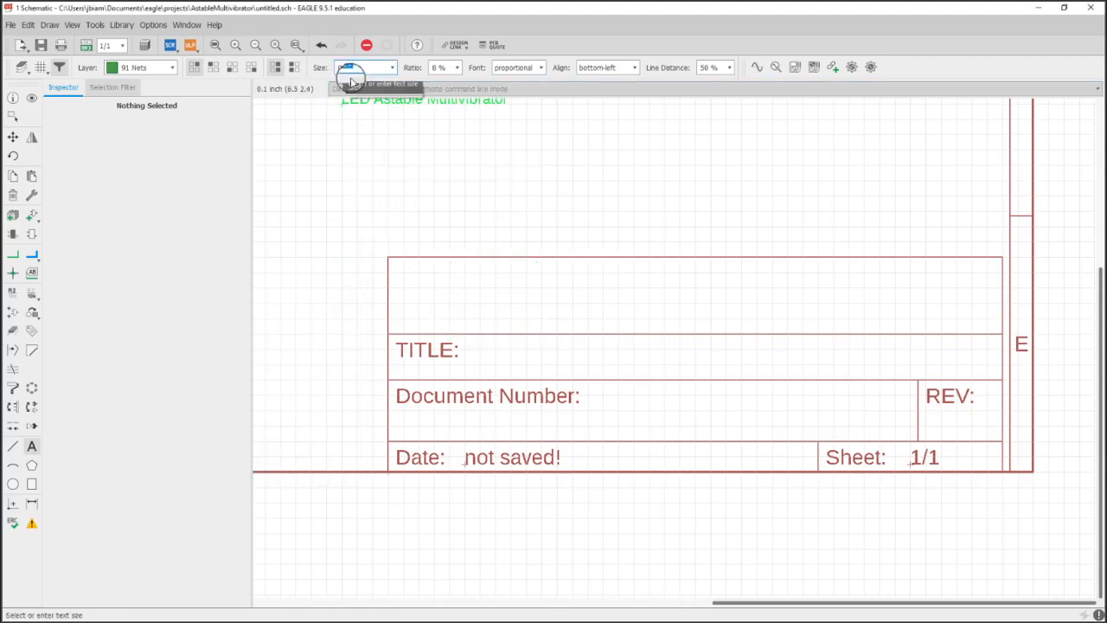
mouse_move(478, 358)
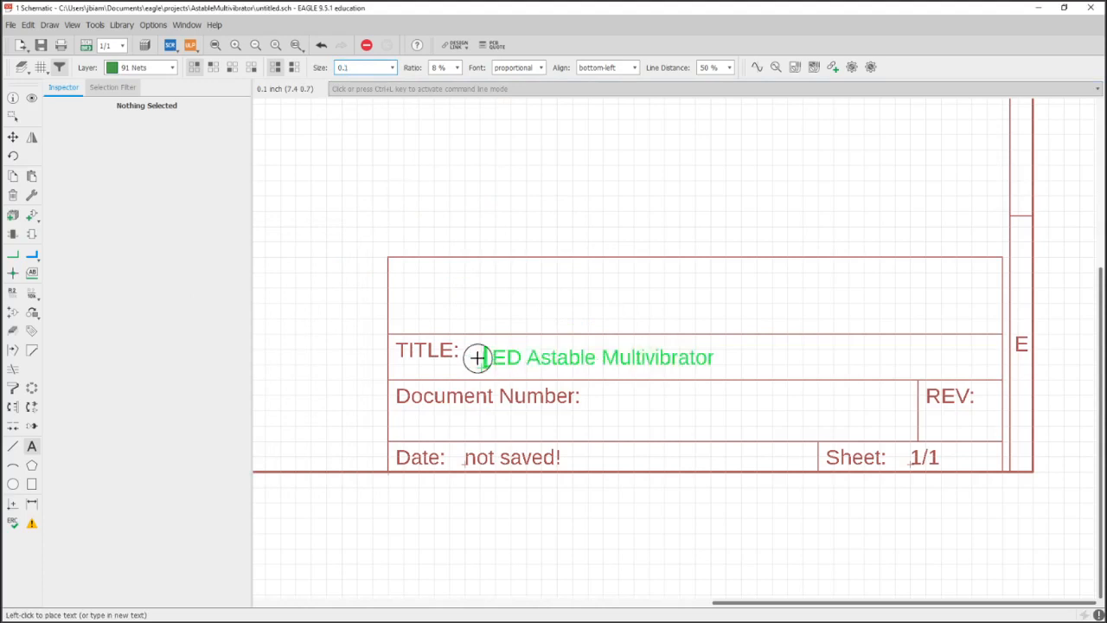
mouse_move(473, 358)
text(5)
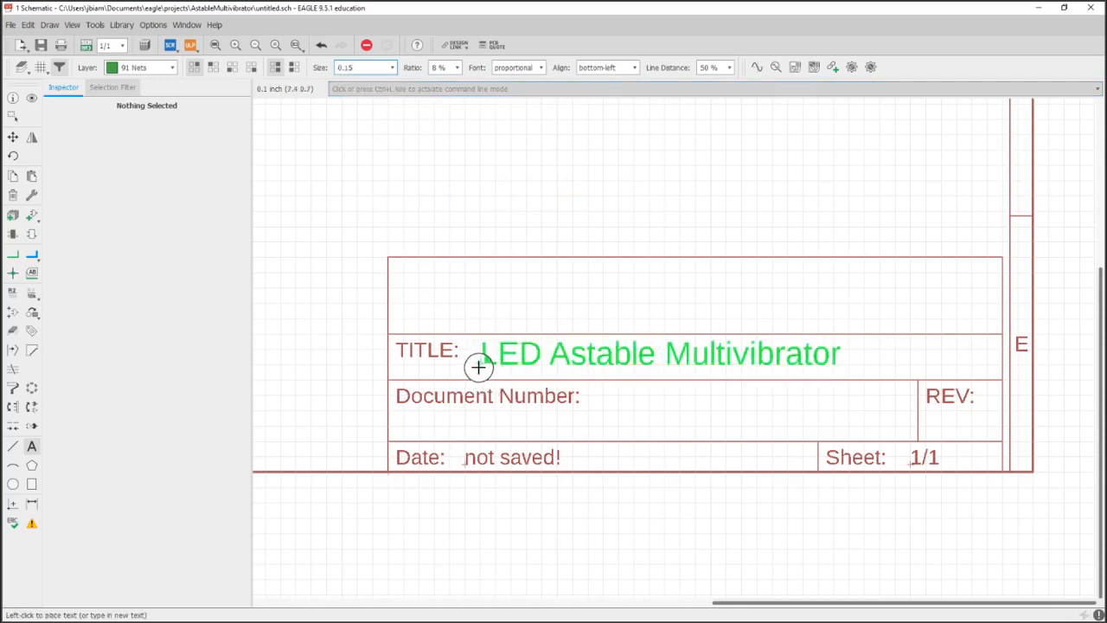
click(335, 285)
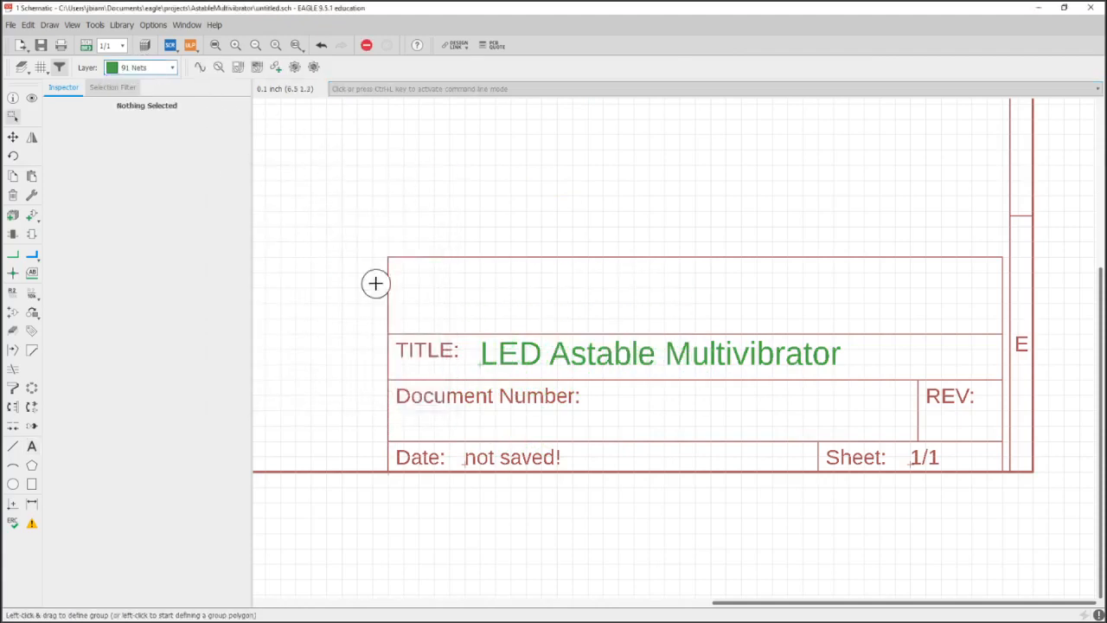
- Move the title text to another layer via the Inspector
click(658, 352)
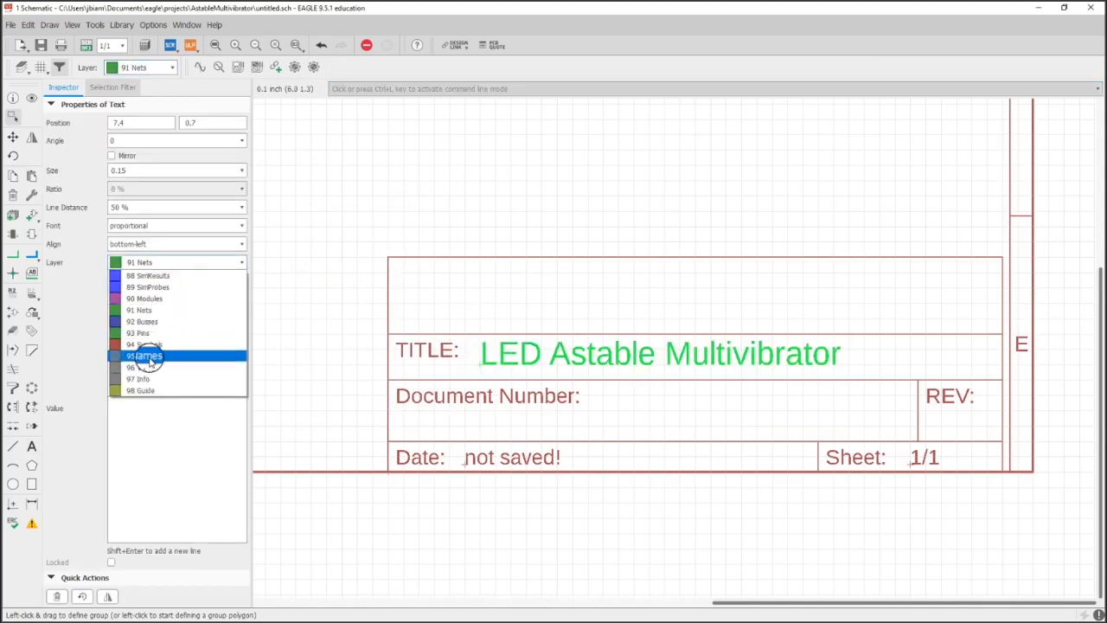
click(145, 377)
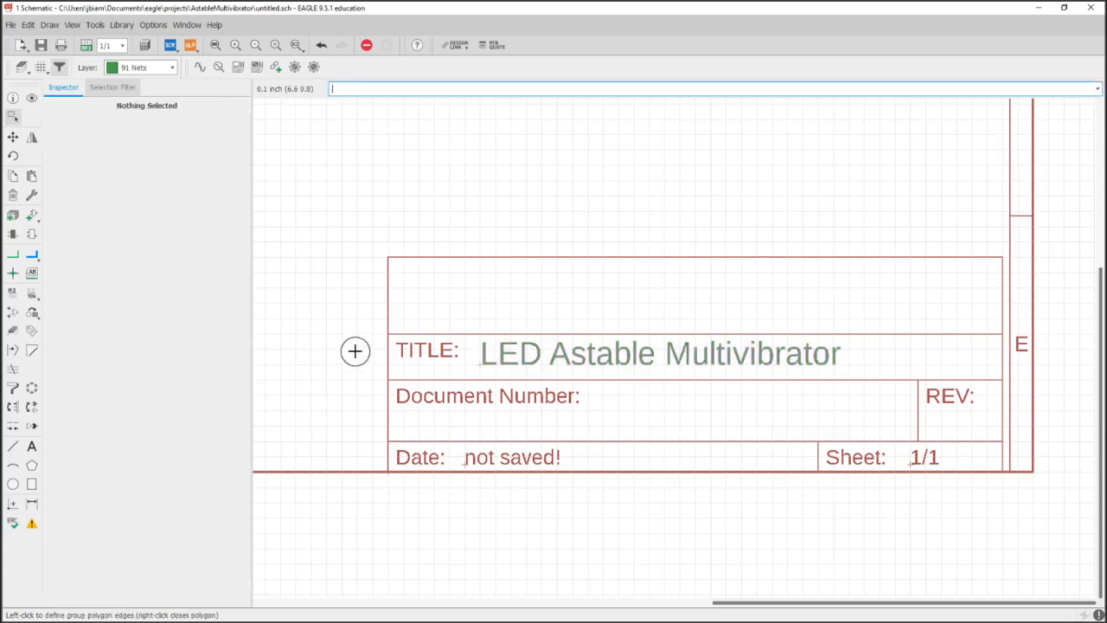
mouse_move(443, 417)
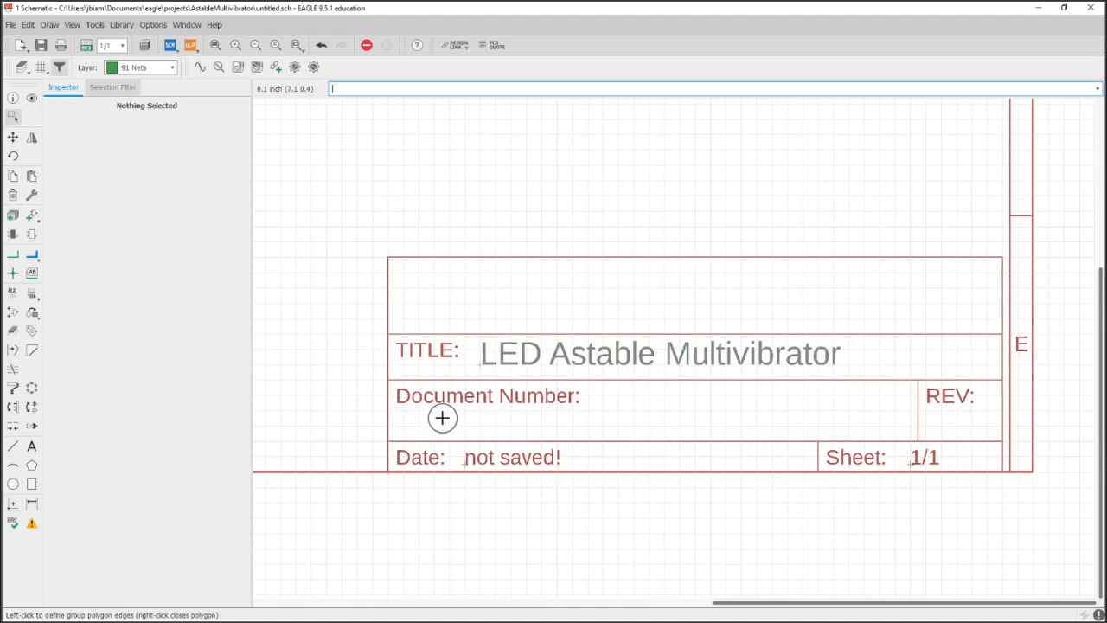
mouse_move(464, 463)
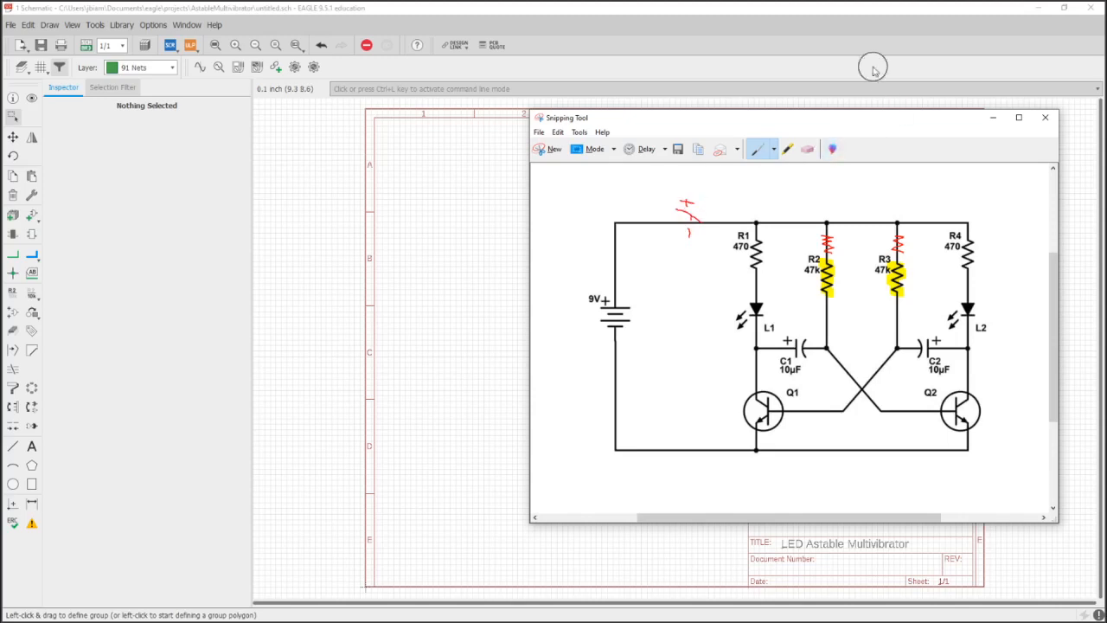
- Set the Snipping Tool reference aside and return to the full schematic sheet
click(1041, 118)
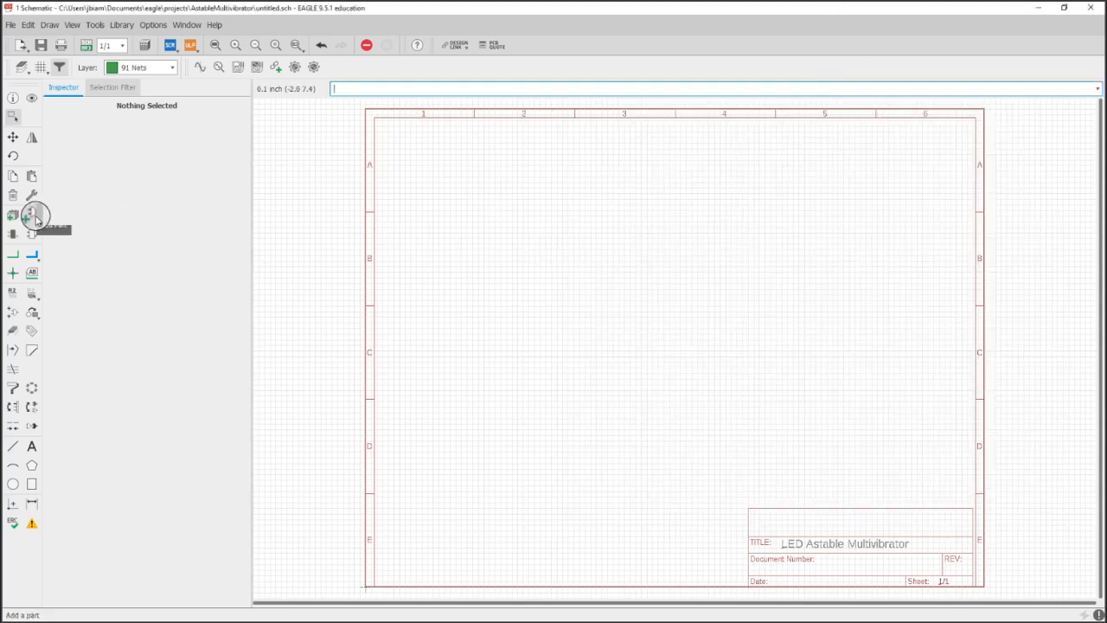
- List all libraries in the add-part window and bring up the Library Manager
click(12, 211)
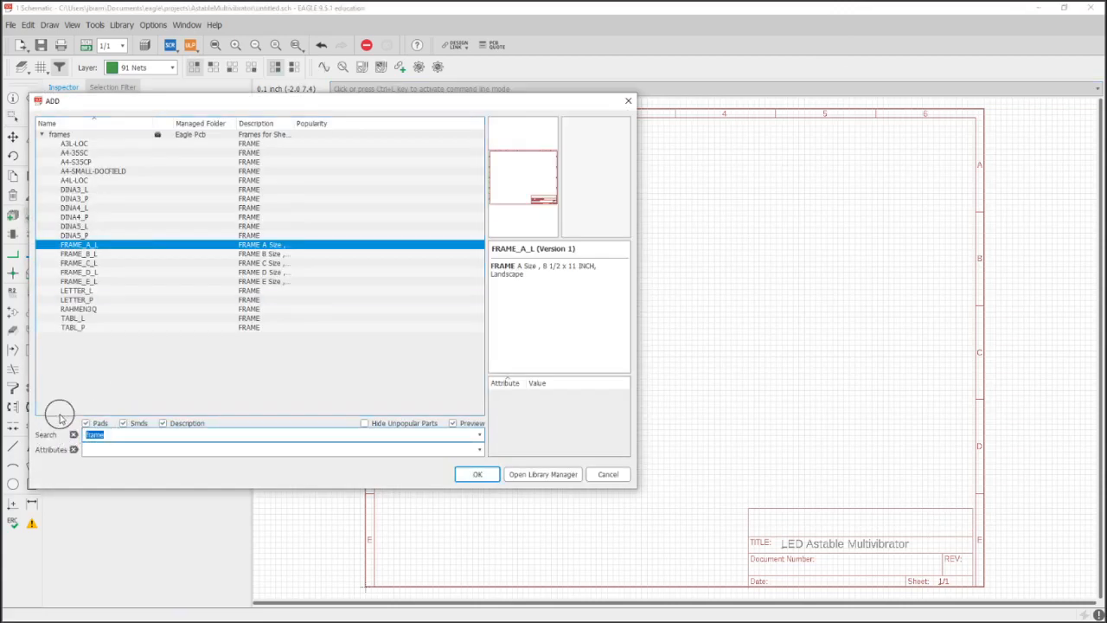
click(72, 434)
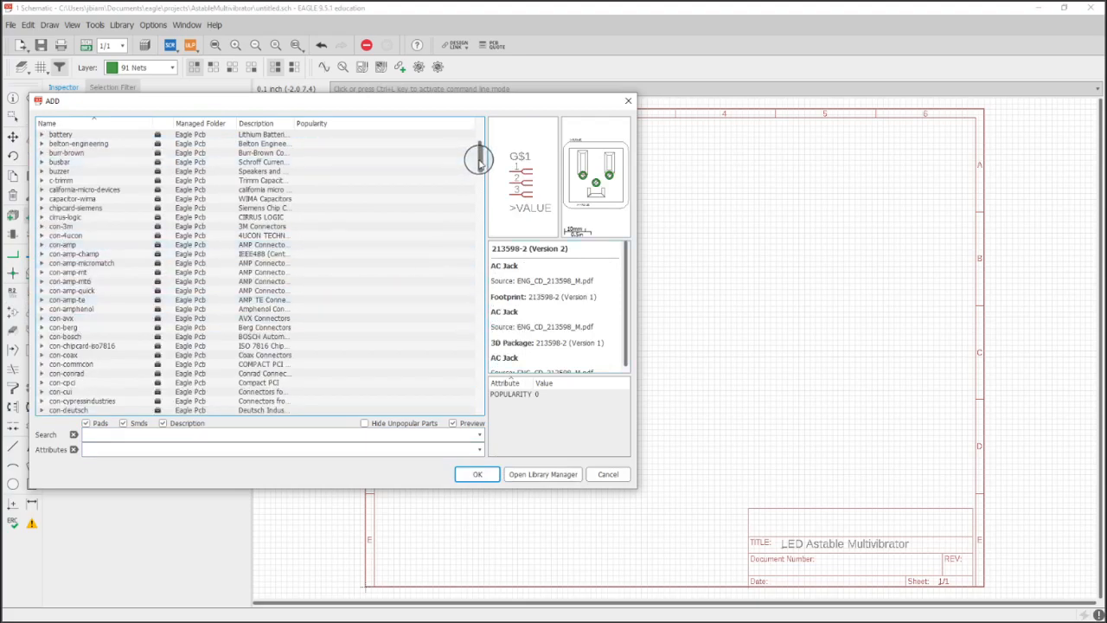
scroll(down, 3)
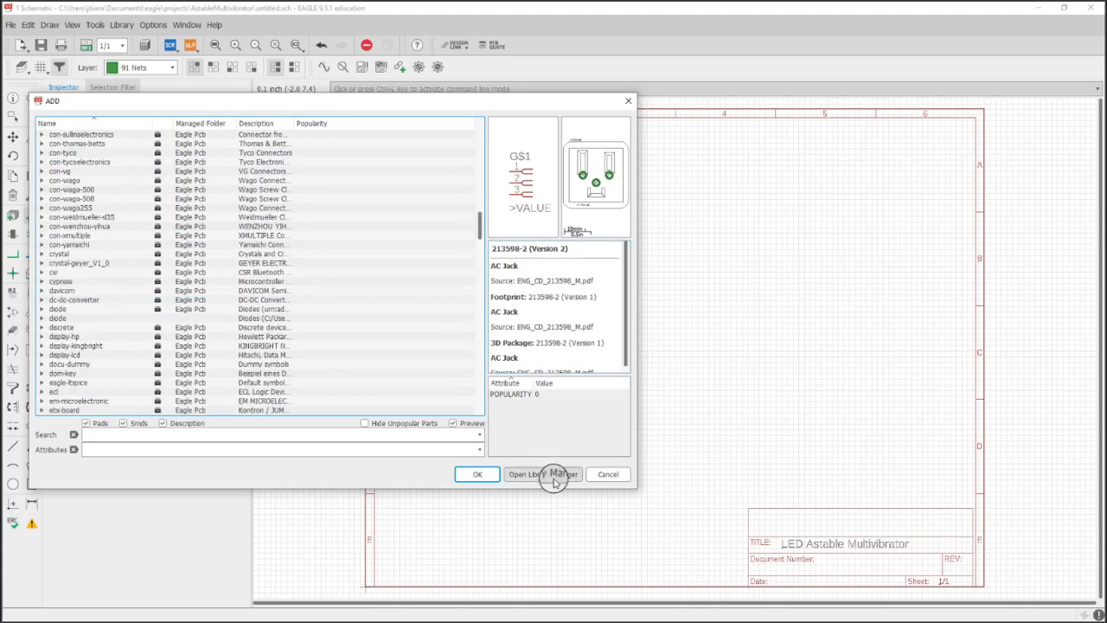
click(543, 474)
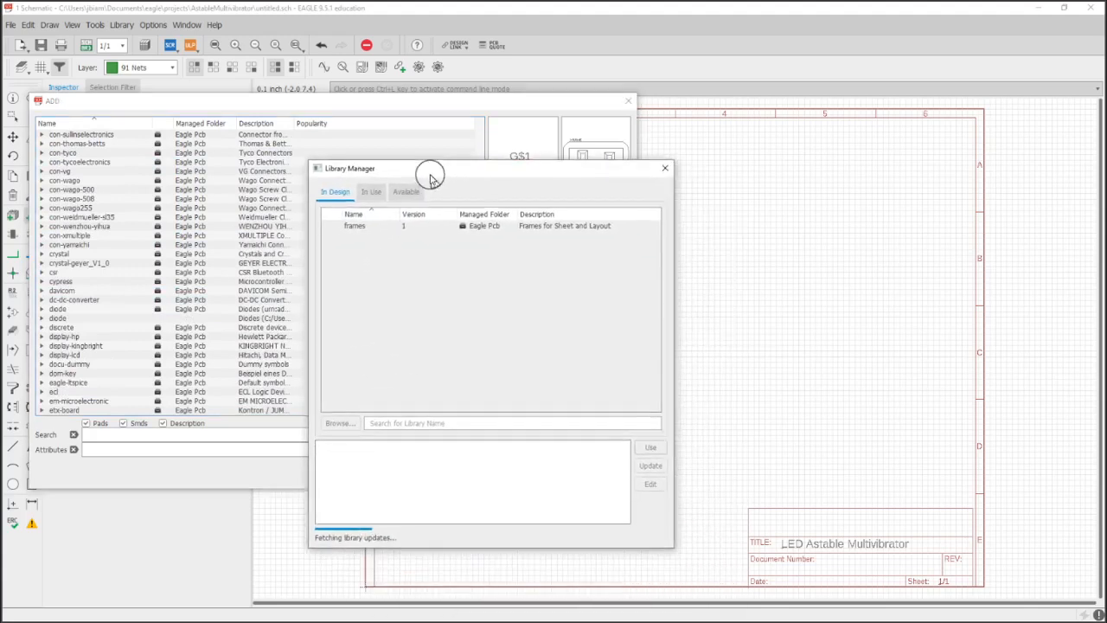
- Browse from the Library Manager to the eagle libraries folder
click(404, 190)
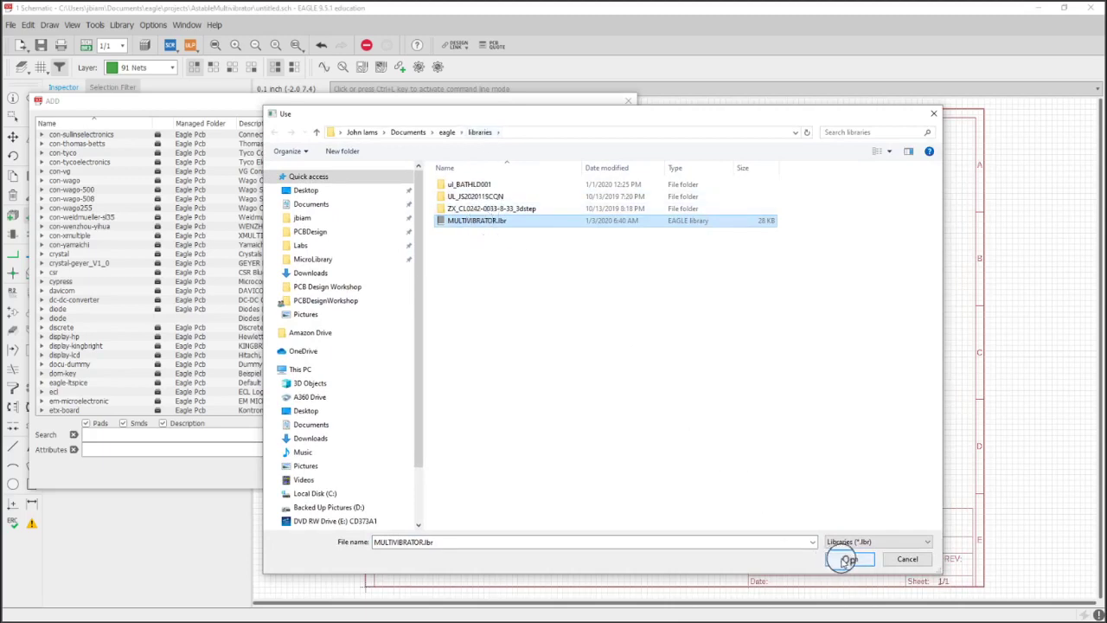
click(446, 132)
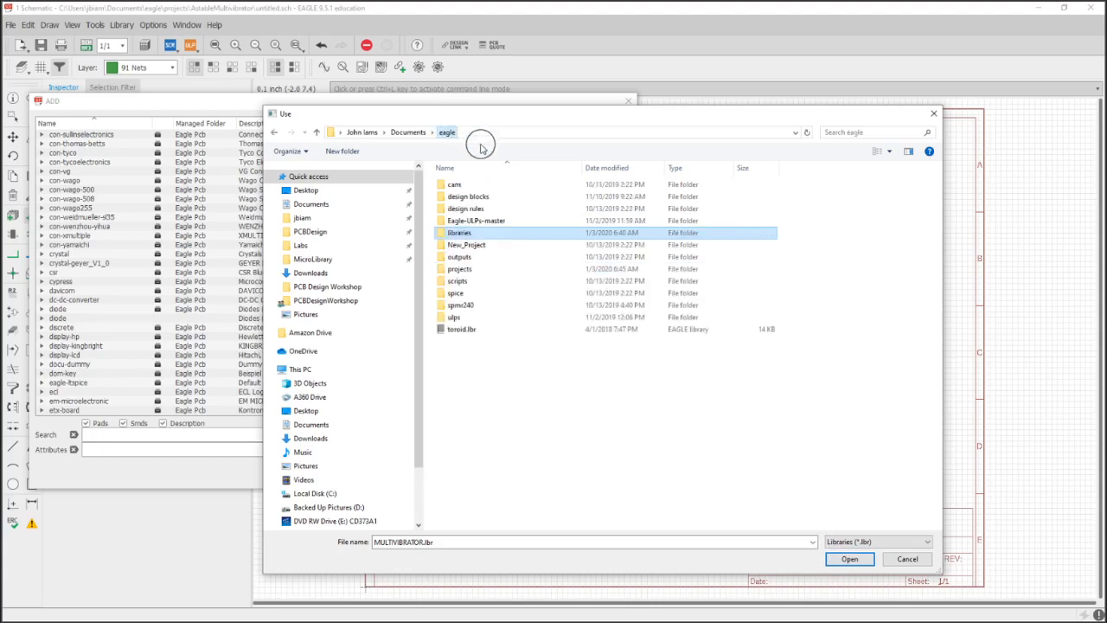
double_click(464, 232)
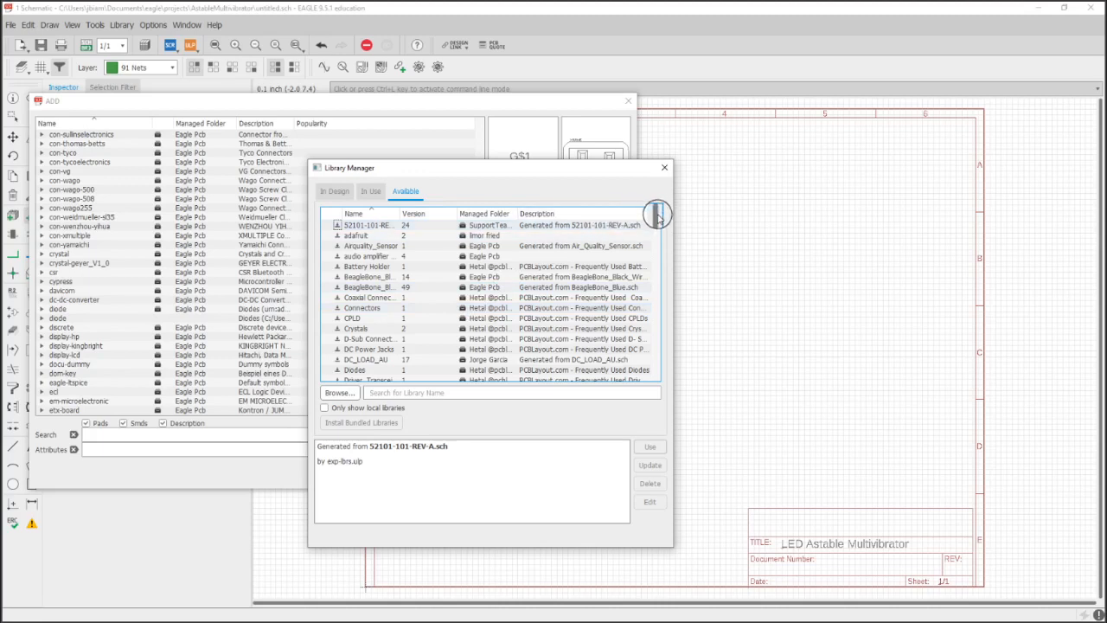
- Scroll through the available libraries, then close the Library Manager back to parts
scroll(down, 3)
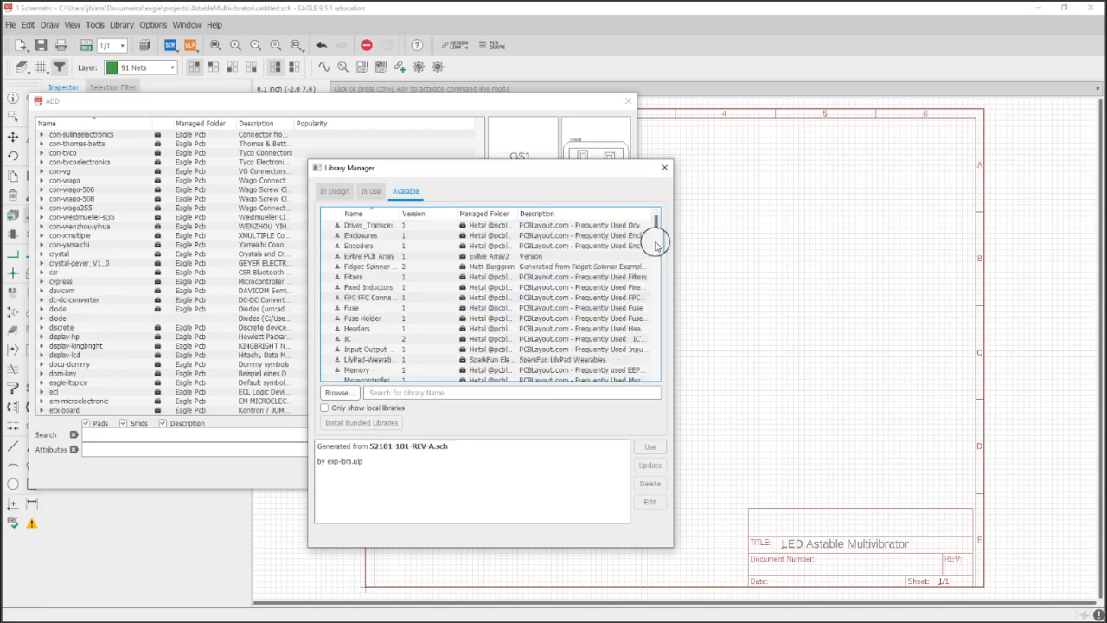
scroll(down, 3)
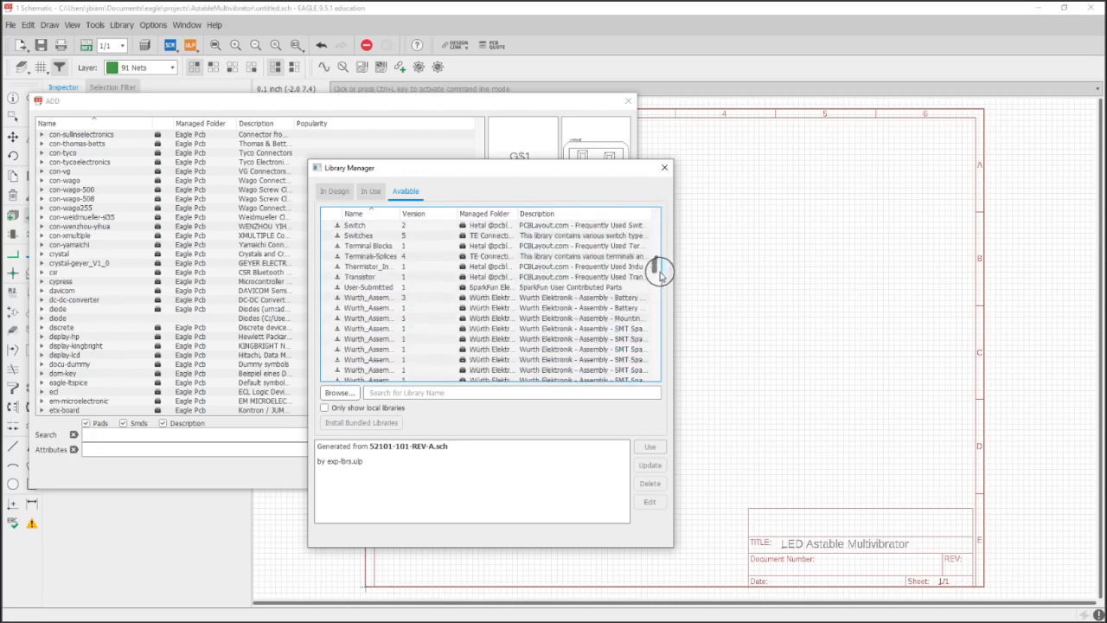
scroll(down, 3)
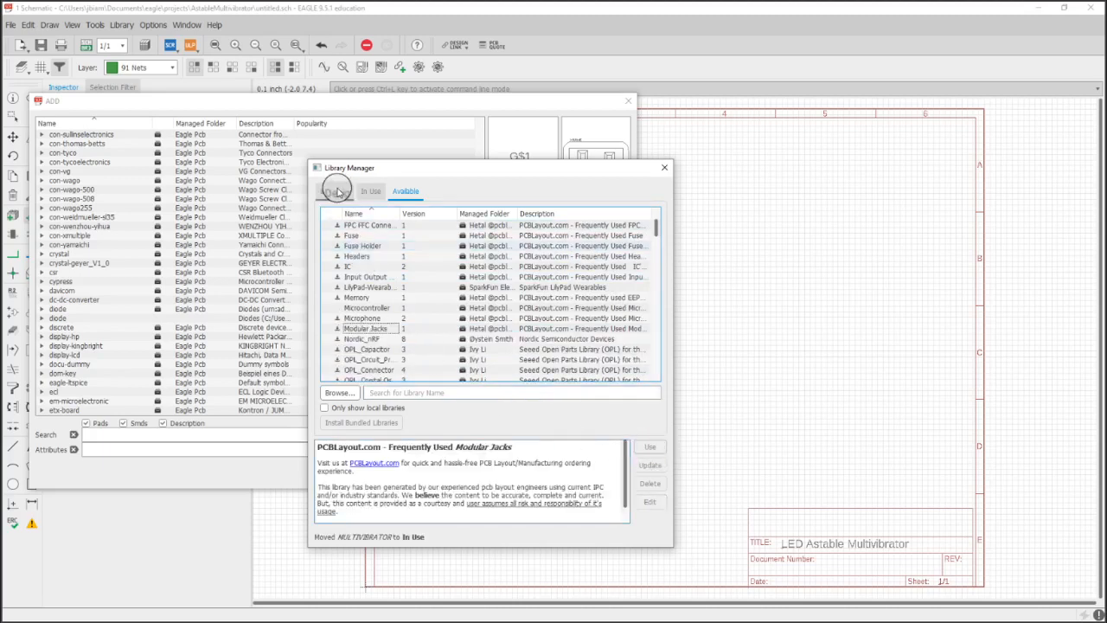
click(335, 190)
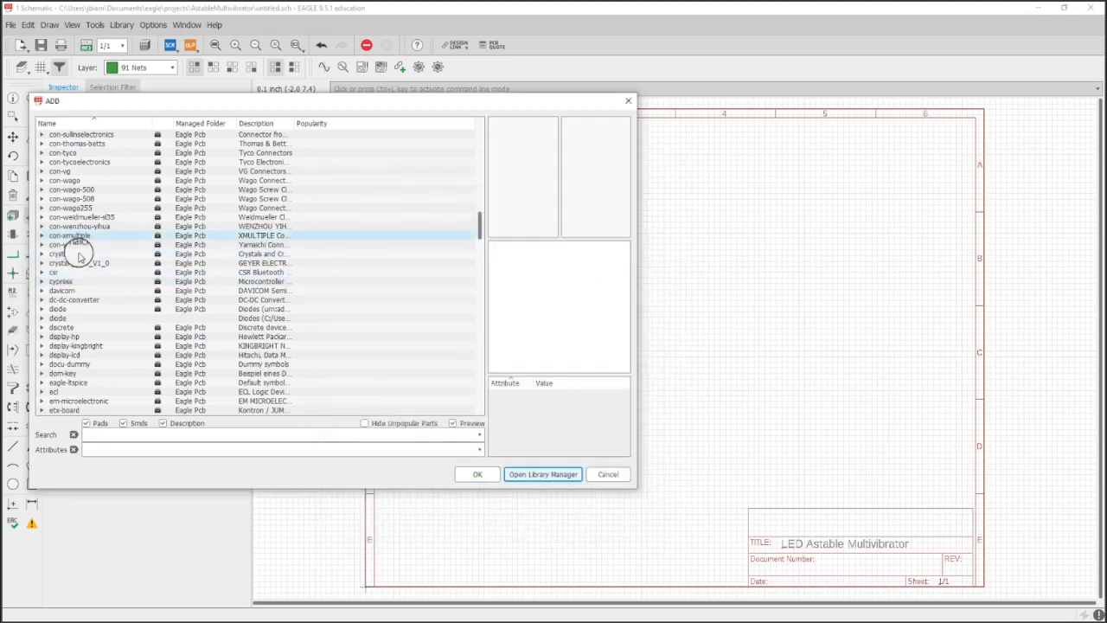
- Pick BAT-HLD-001 from the MULTIVIBRATOR library and add the battery holder to the sheet
scroll(down, 3)
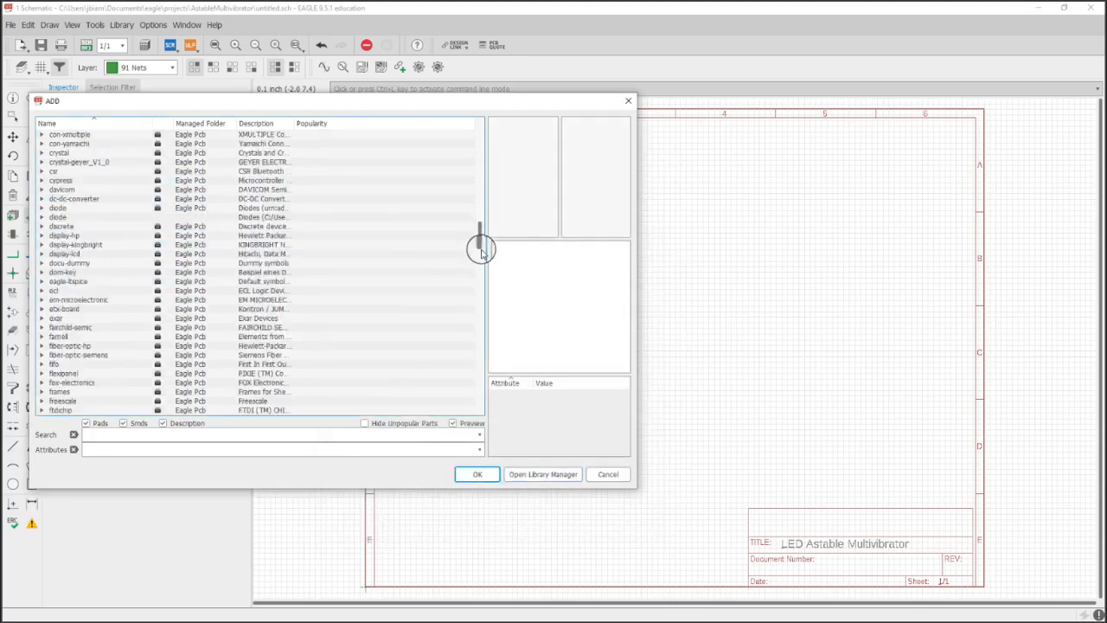
drag(481, 250, 477, 291)
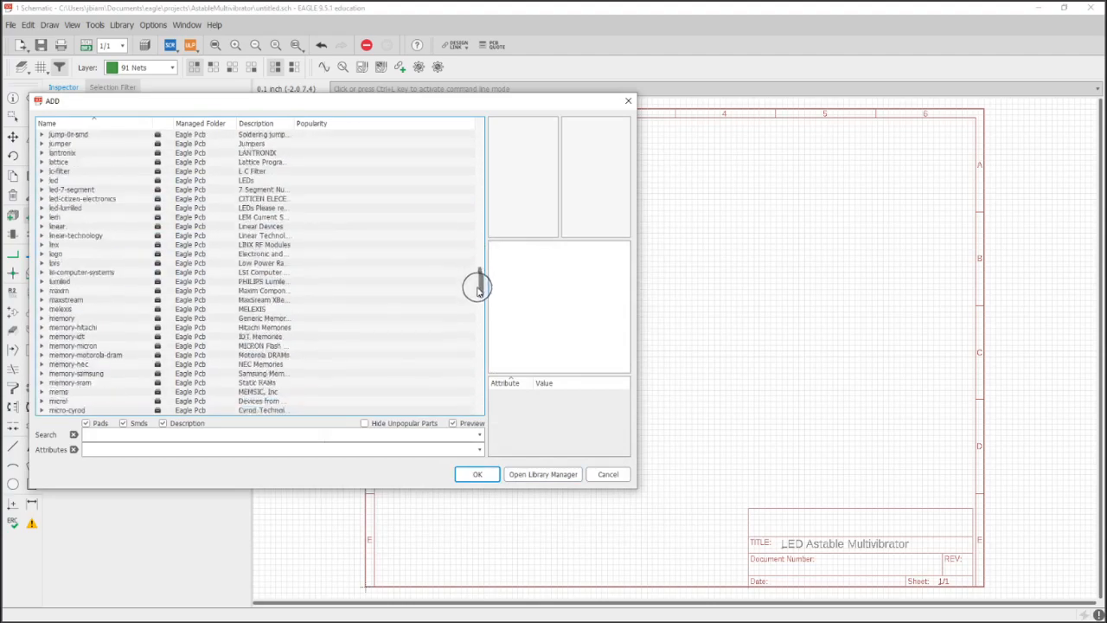
scroll(down, 3)
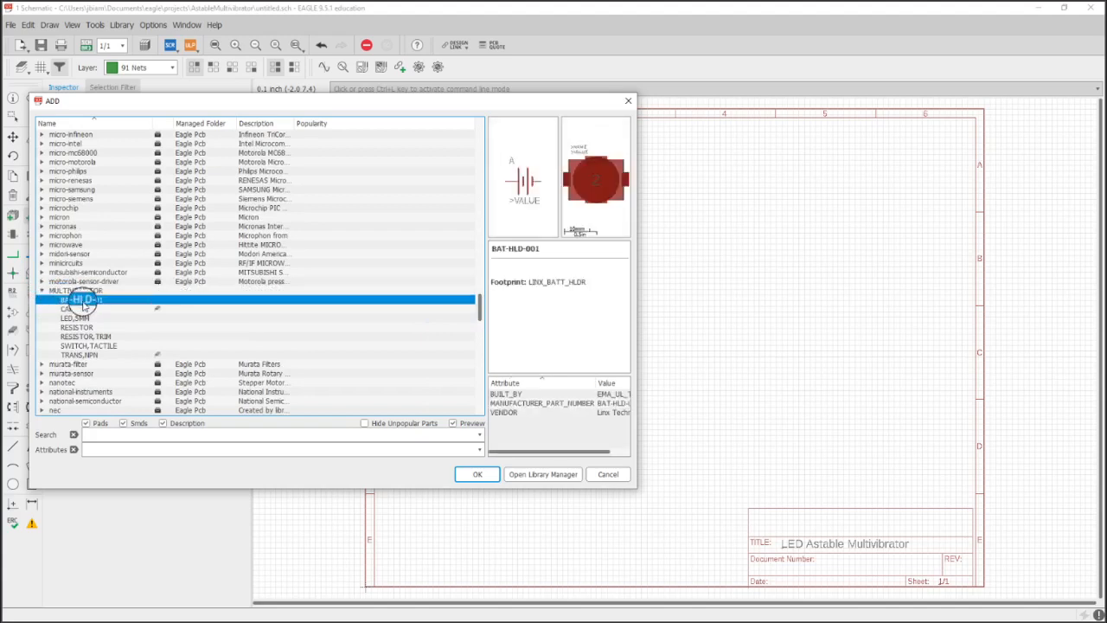
click(71, 316)
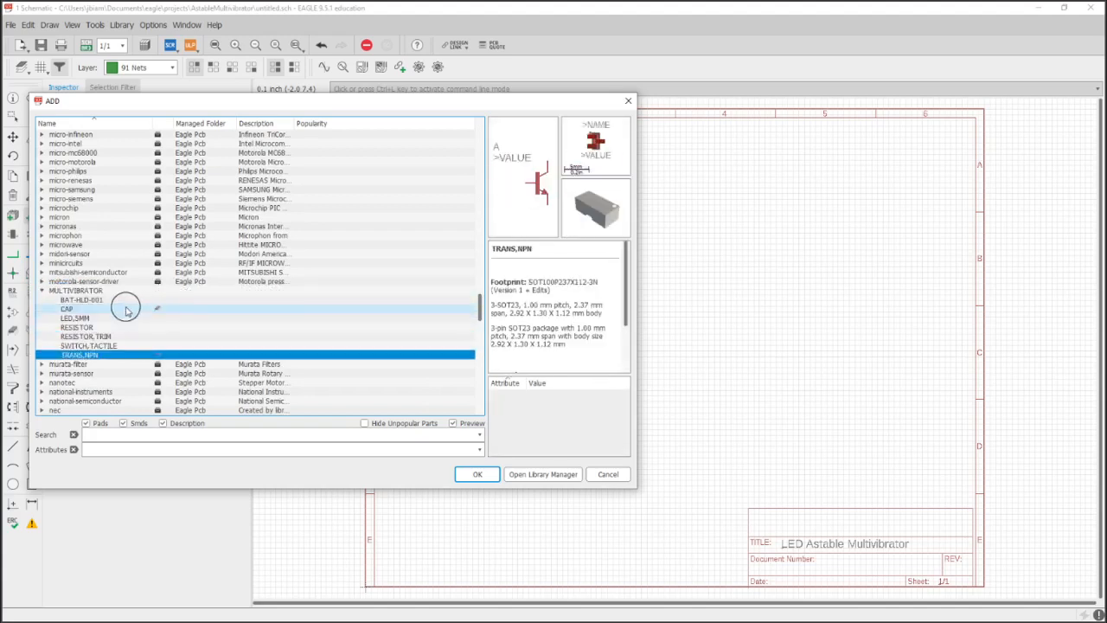
click(83, 301)
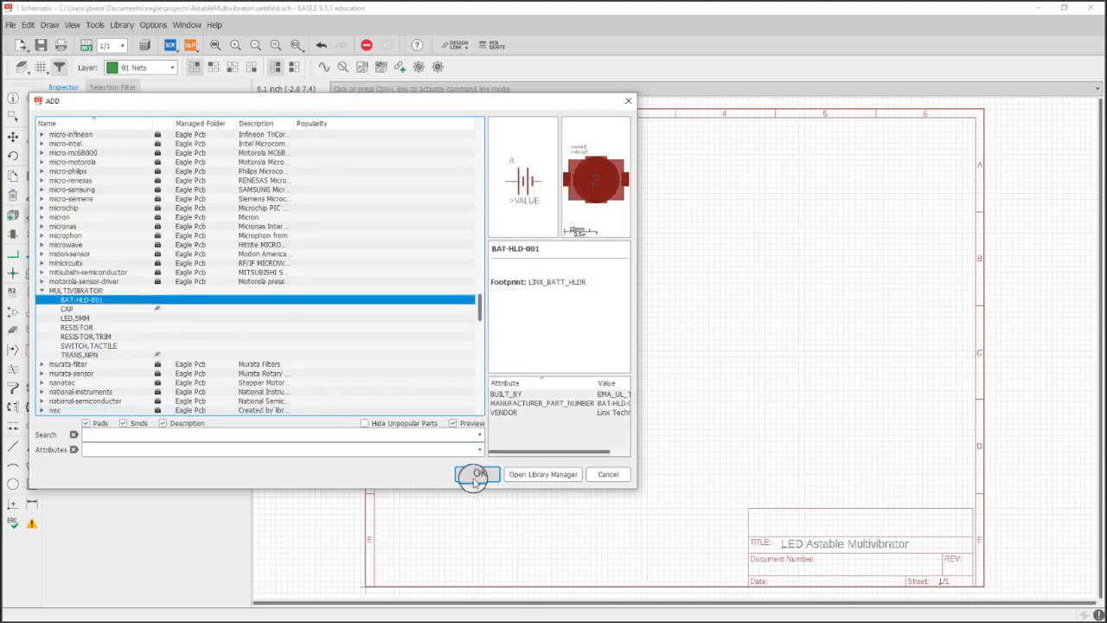
click(478, 474)
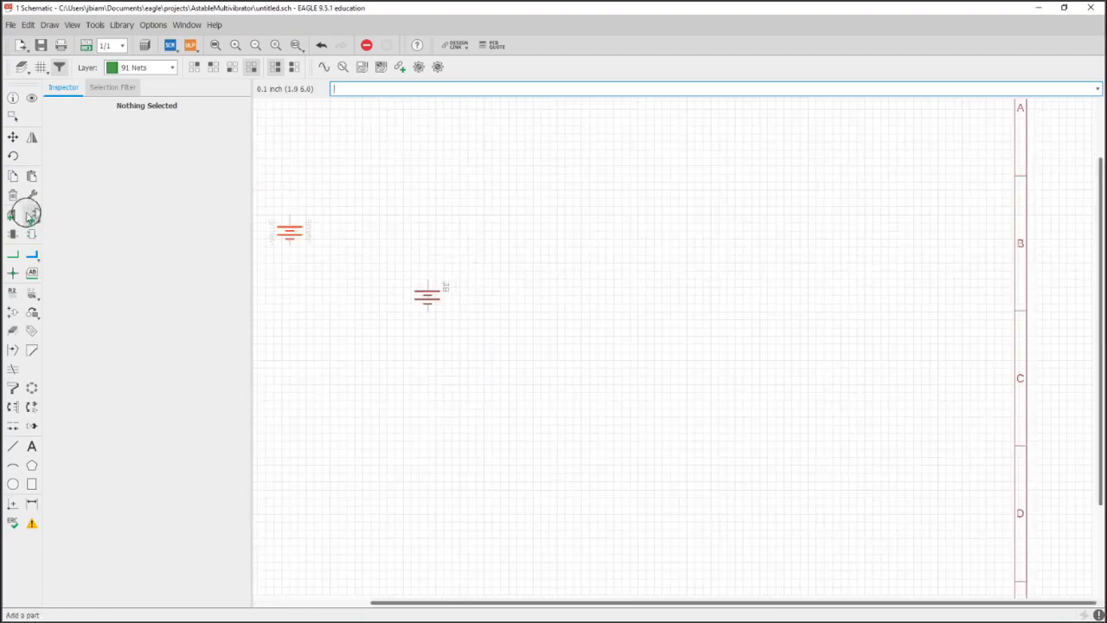
- Add two CAP capacitors beside the battery holder
click(20, 211)
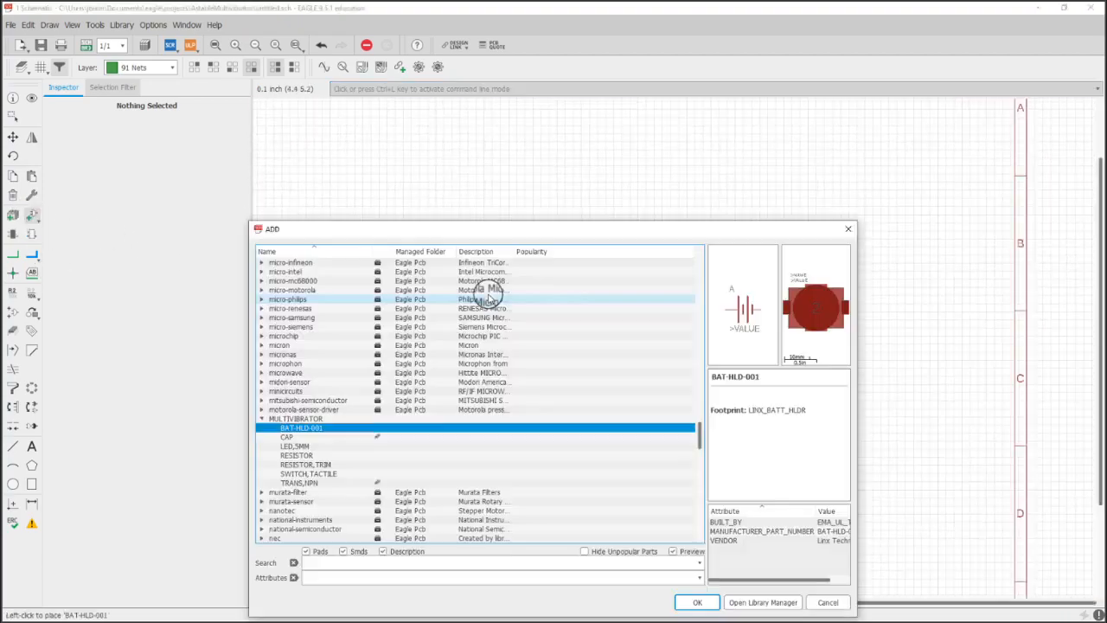
click(287, 435)
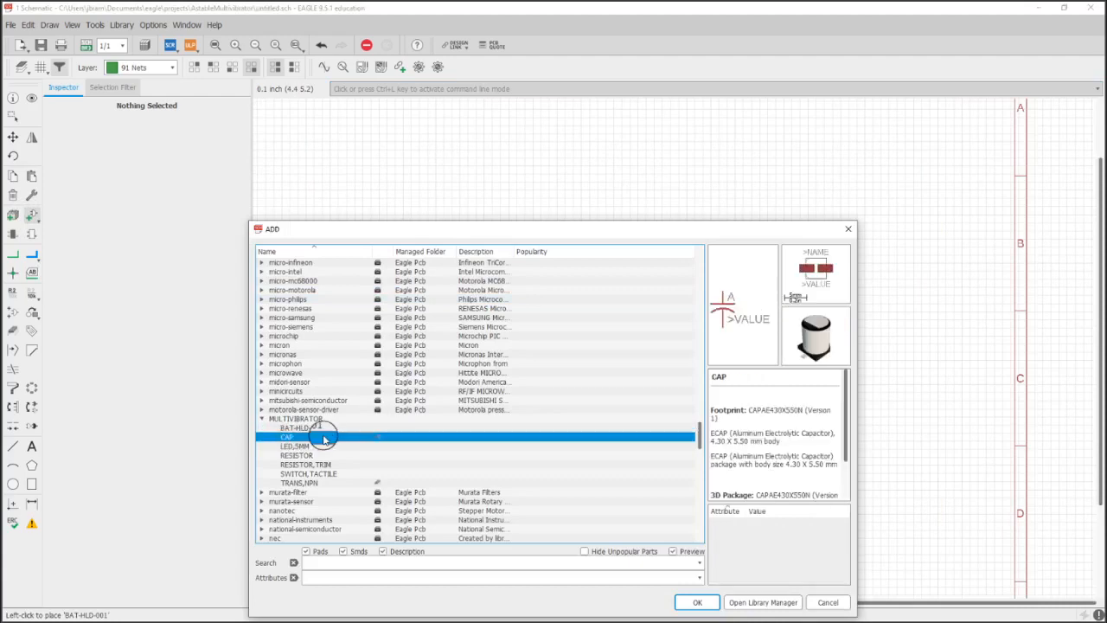
click(697, 601)
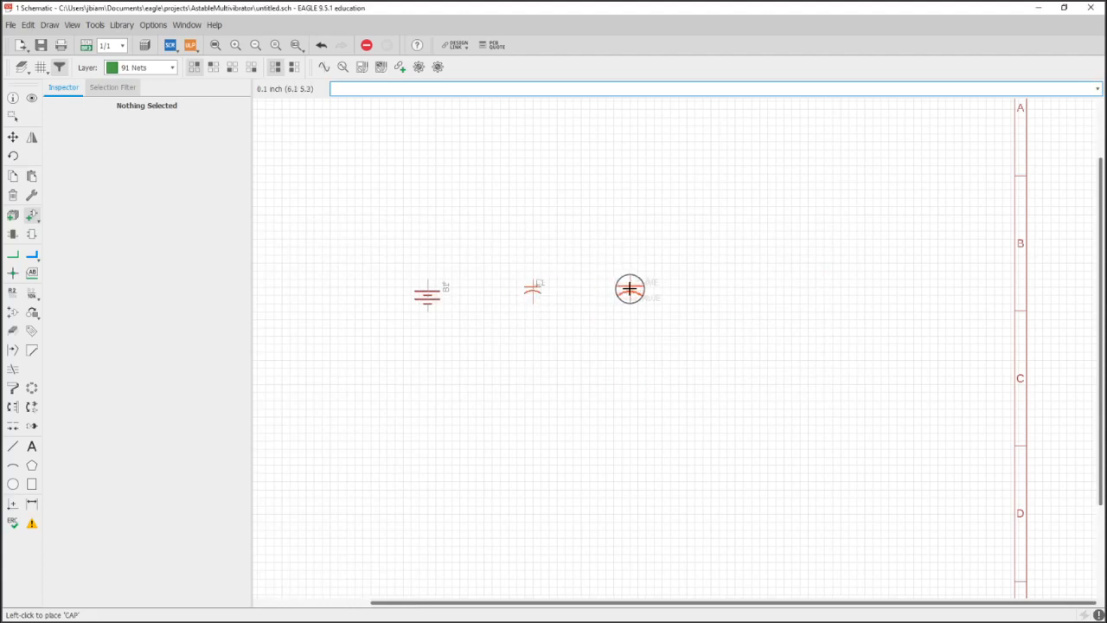
click(297, 297)
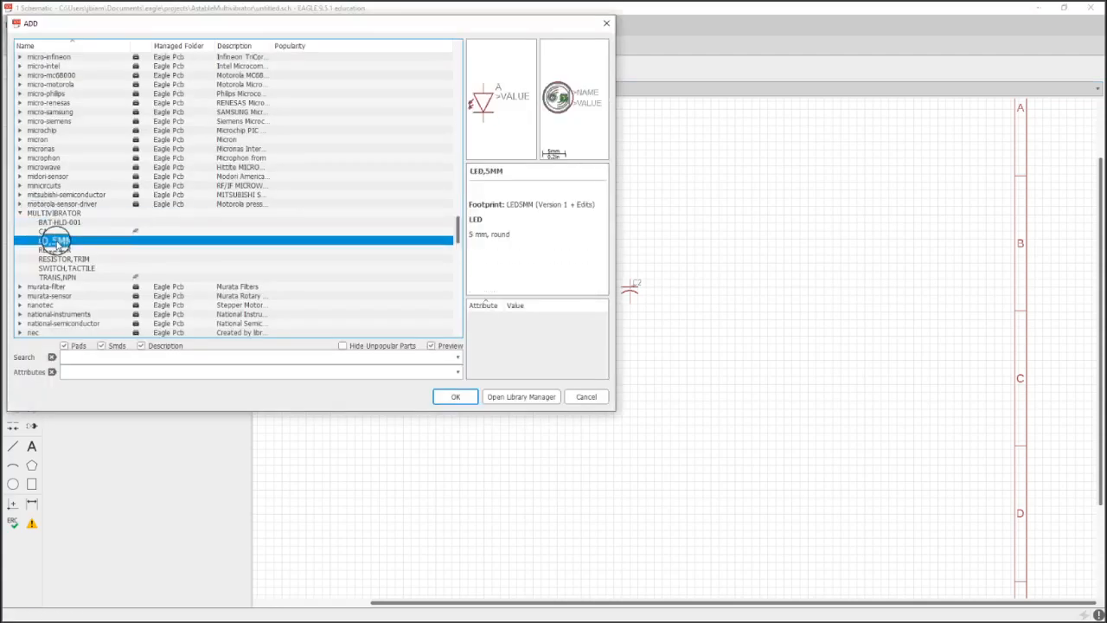
- Add two LED_5MM LEDs above the capacitors
click(455, 396)
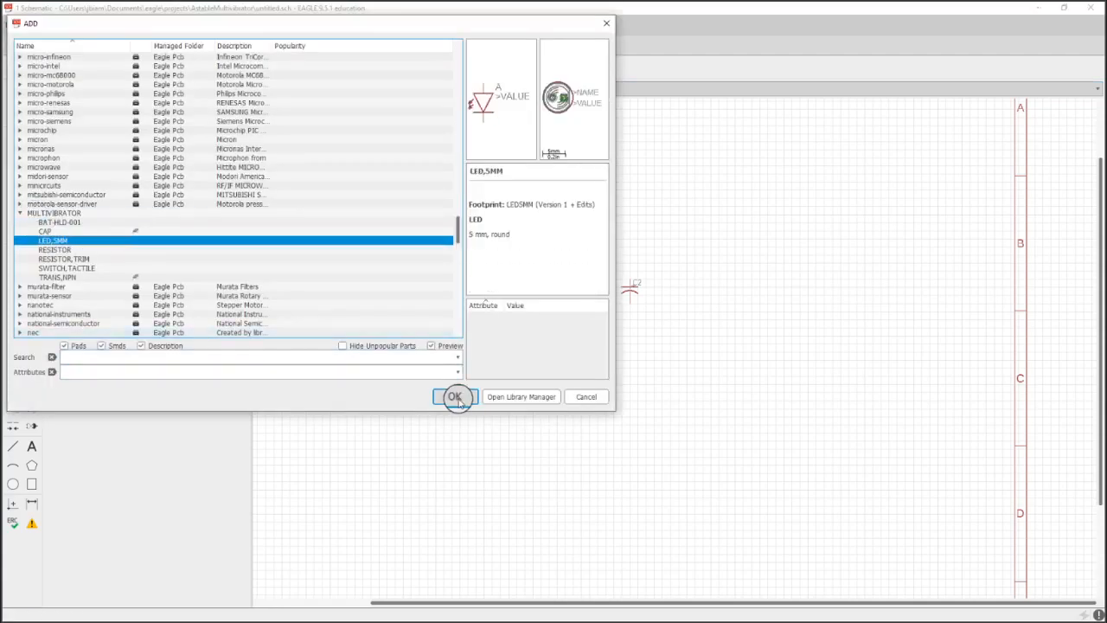
click(453, 396)
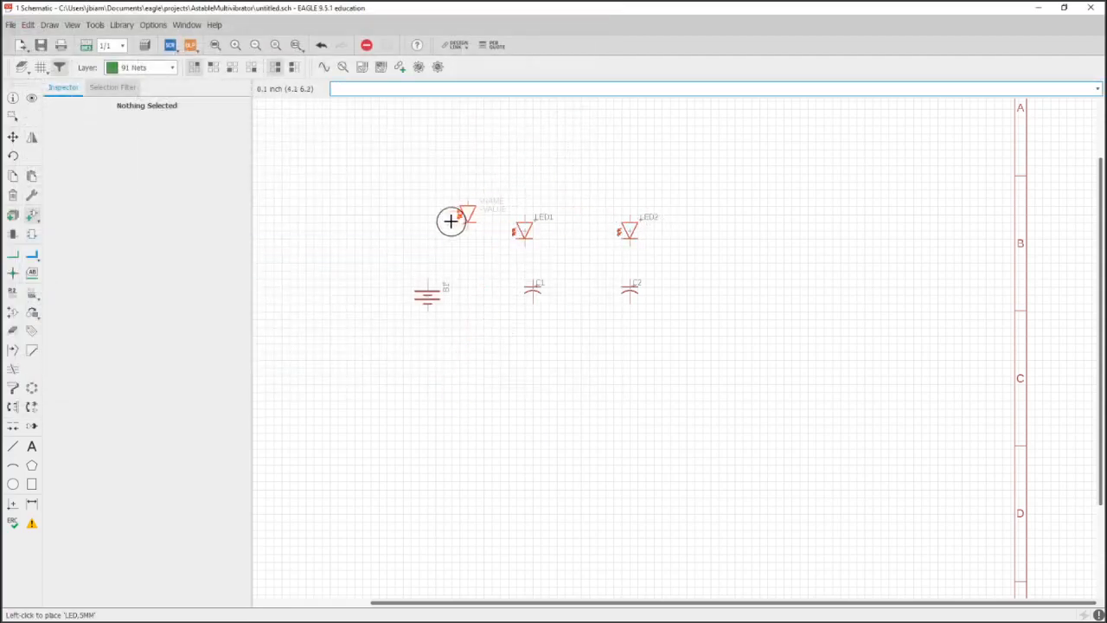
click(449, 222)
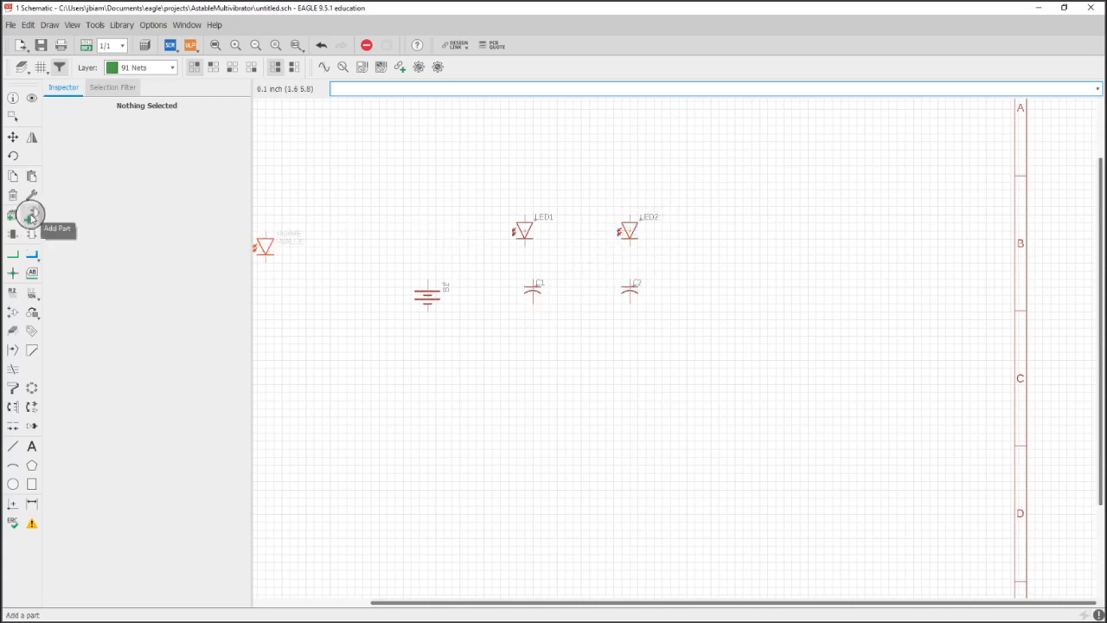
- Add two RESISTOR parts, one beside each LED
click(27, 214)
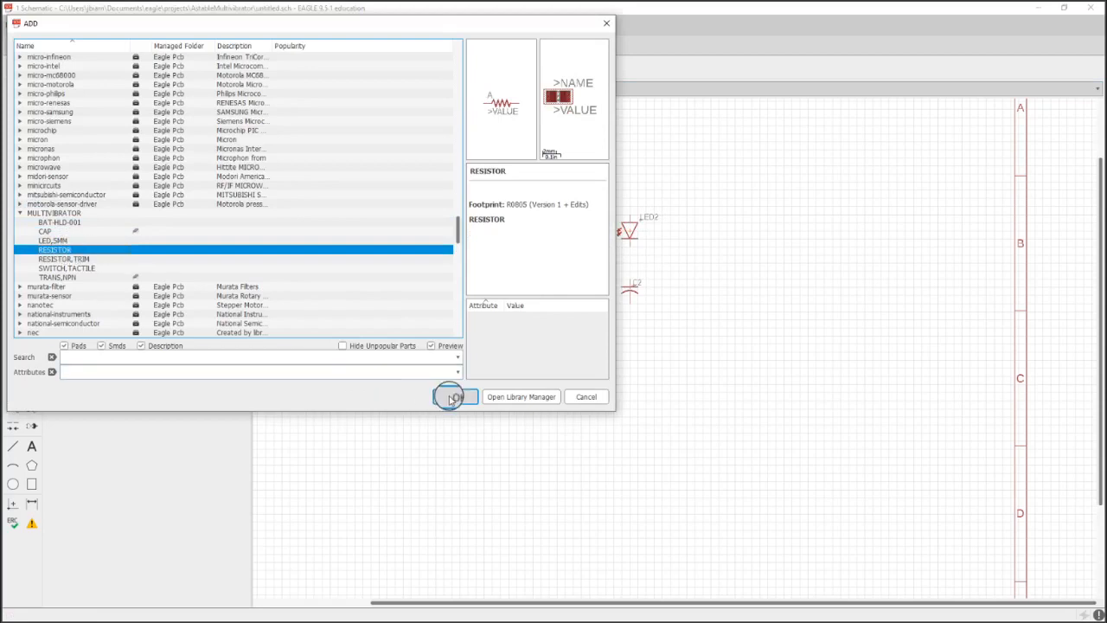
click(450, 396)
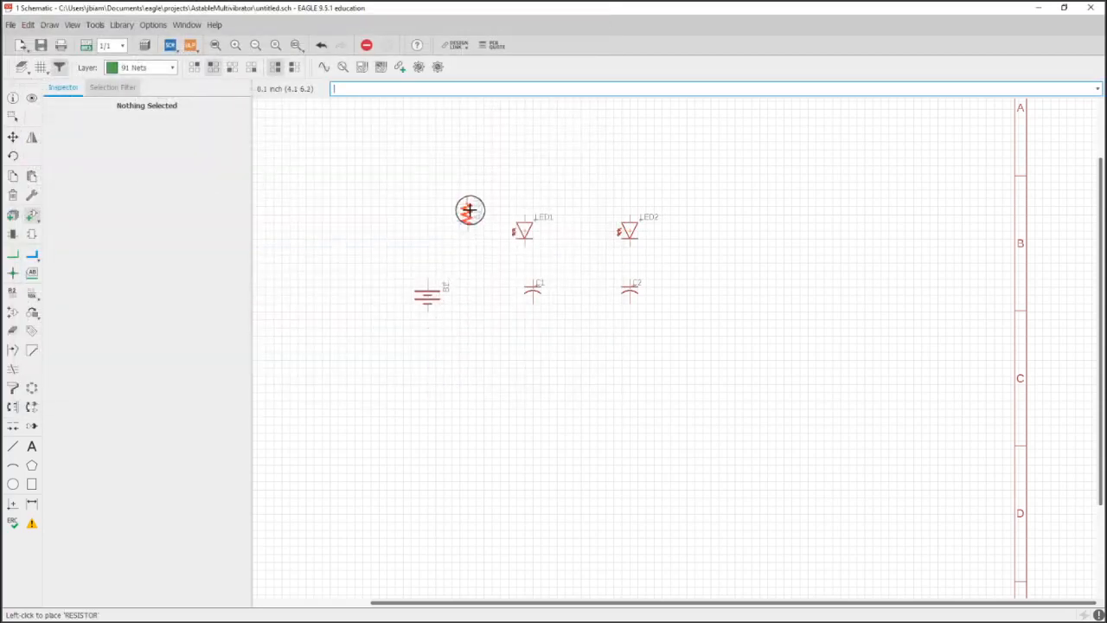
click(474, 211)
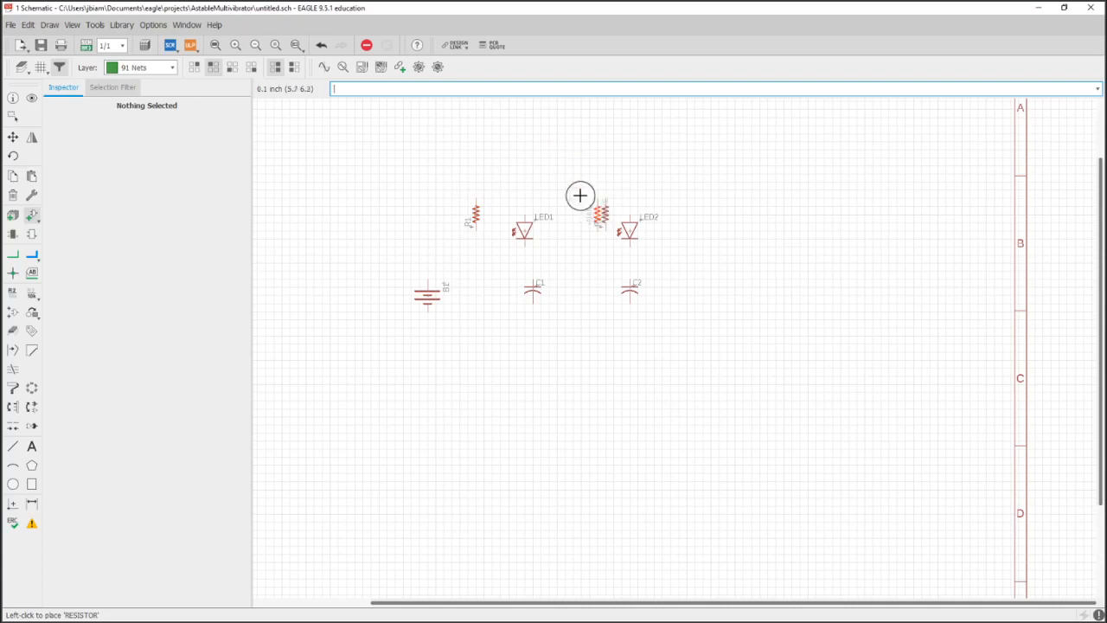
click(581, 196)
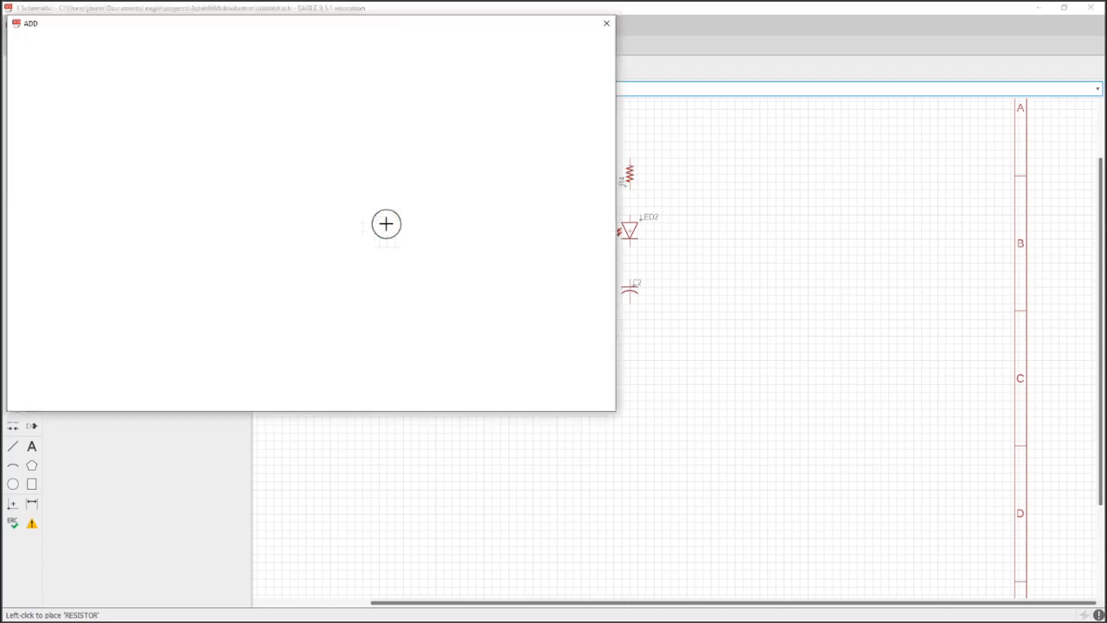
- Add two RESISTOR_TRIM pots above the resistors and pick the SWITCH_TACTILE part
click(62, 259)
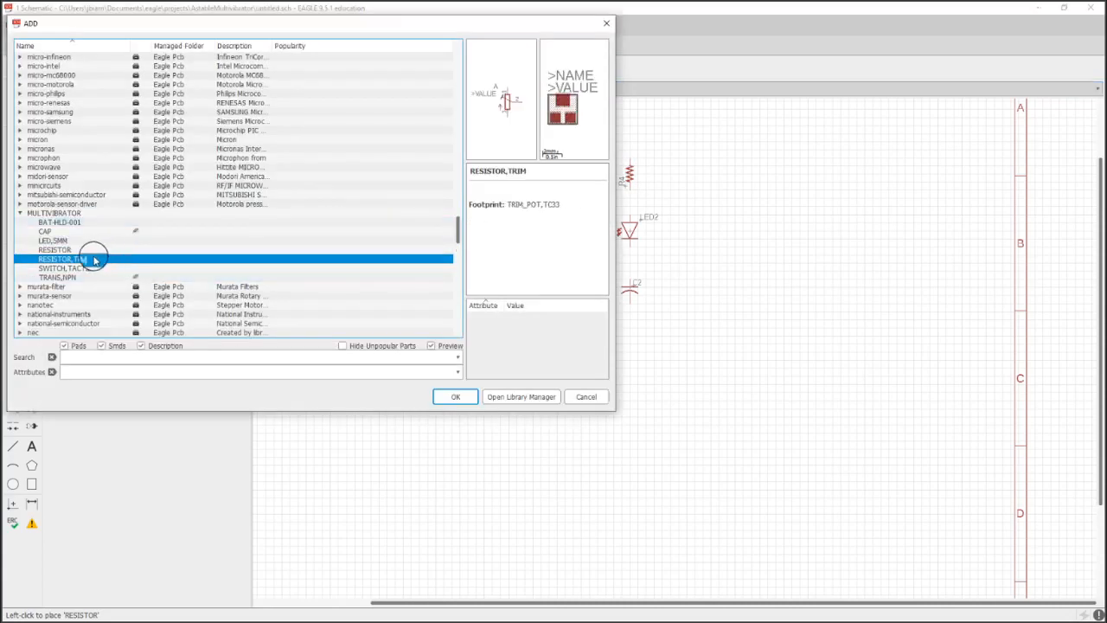
click(455, 396)
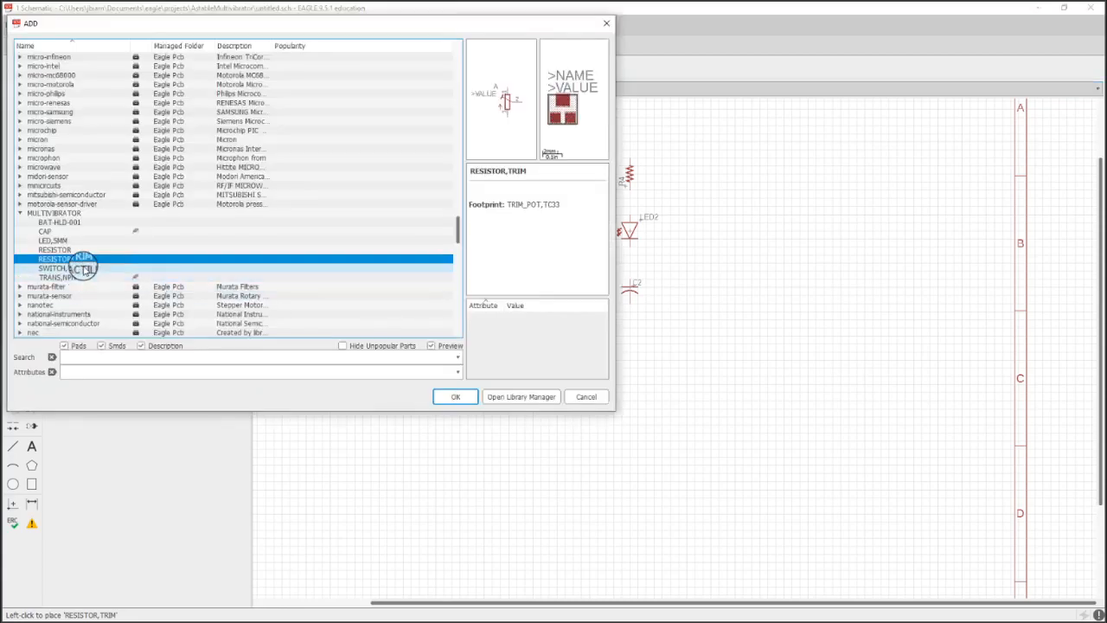
click(454, 396)
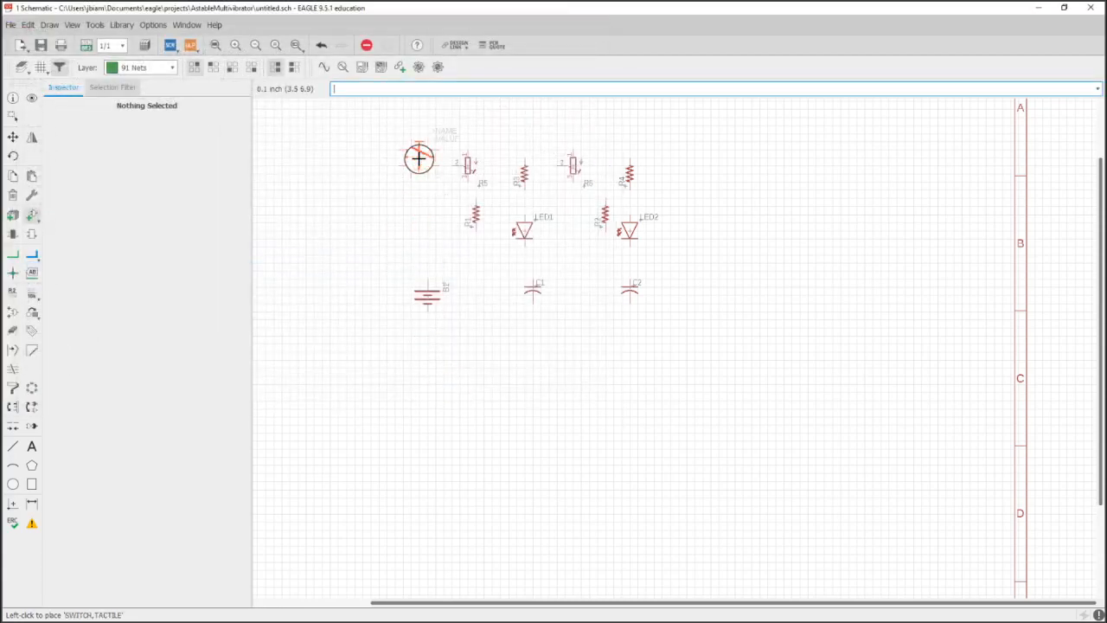
- Place the tactile switch top left and two TRANS_NPN transistors below the capacitors
click(417, 159)
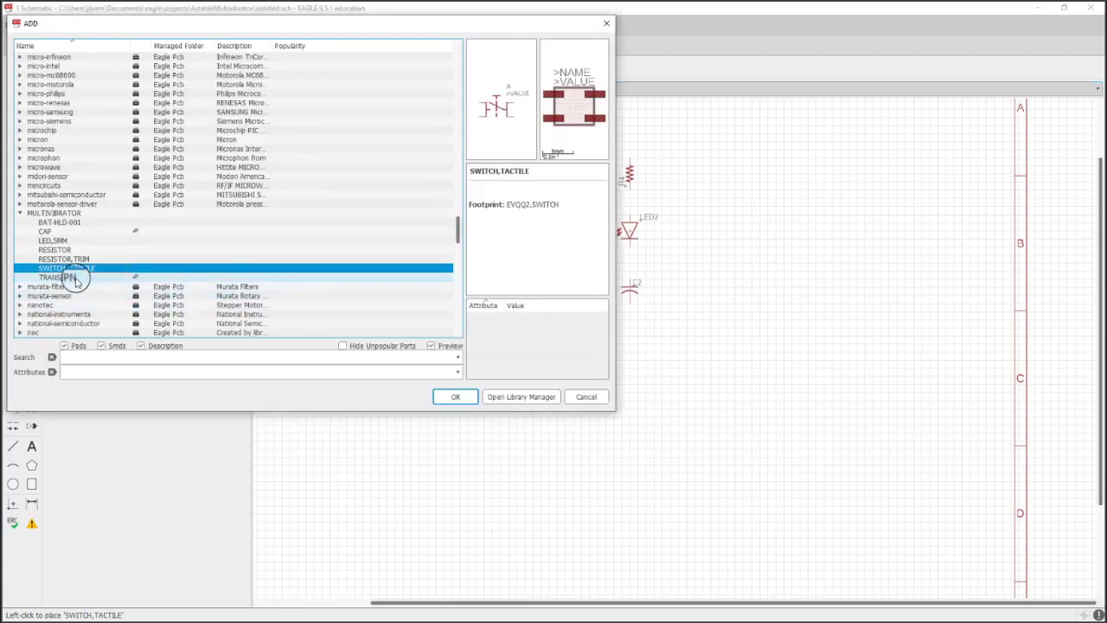
click(72, 276)
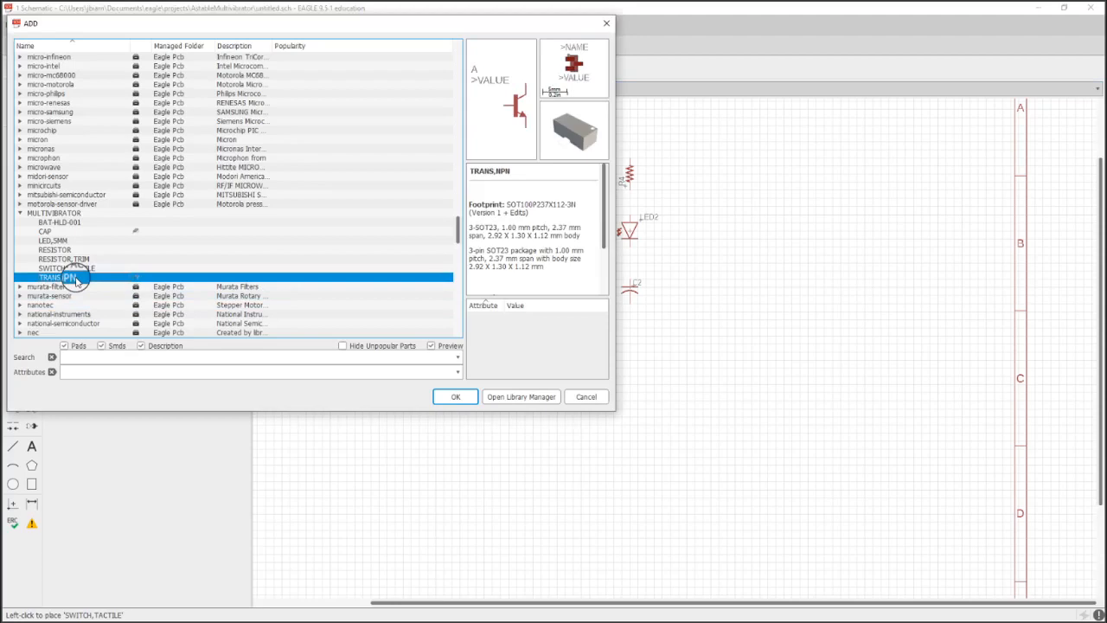
click(455, 396)
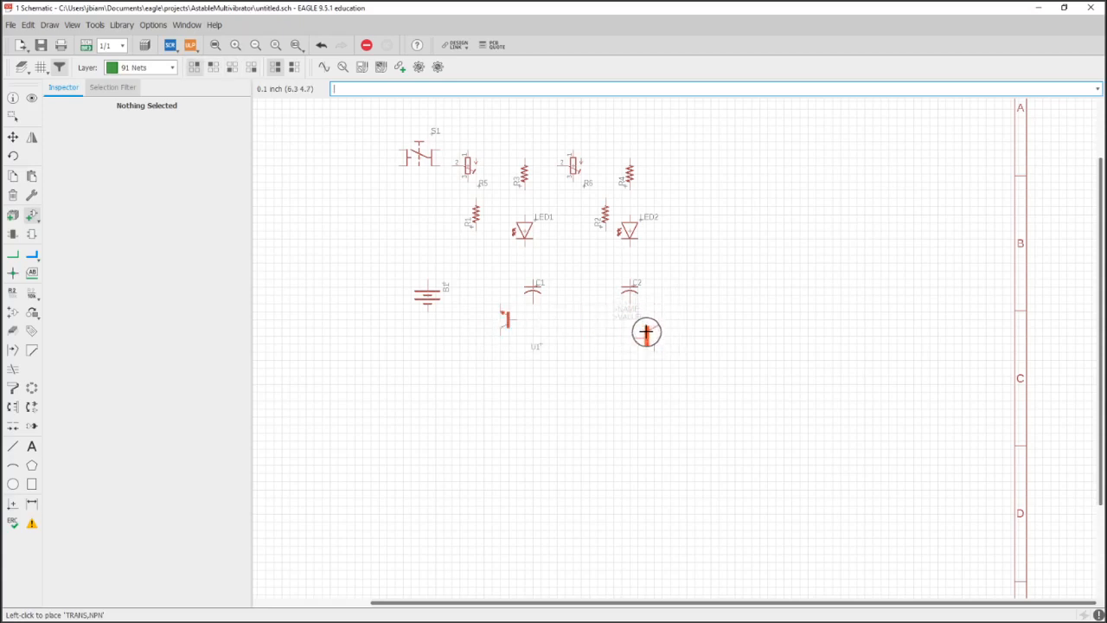
click(646, 330)
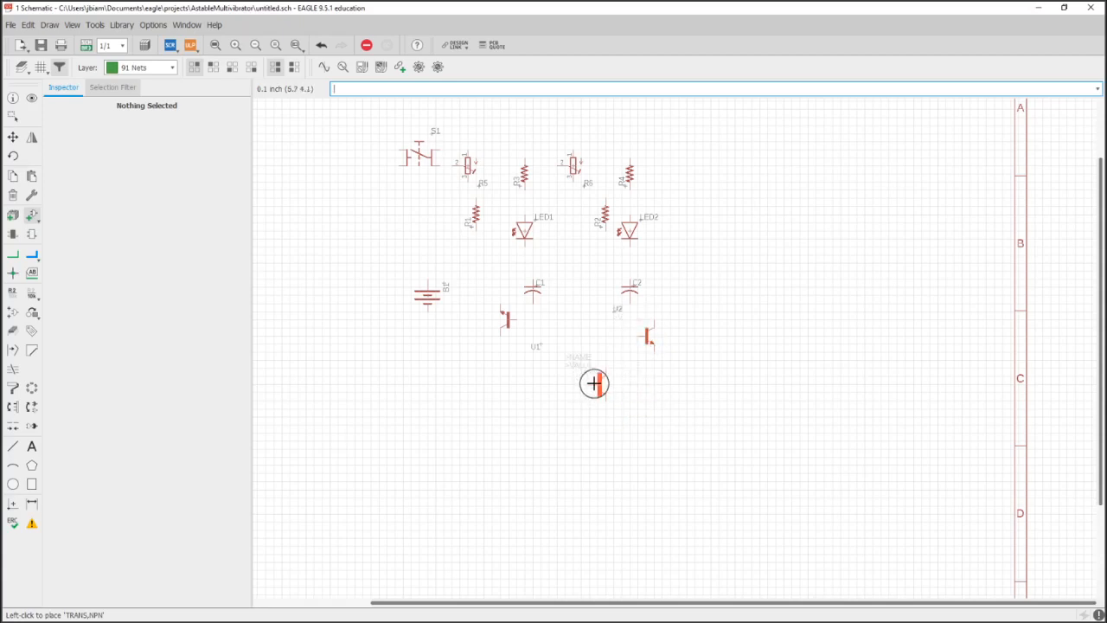